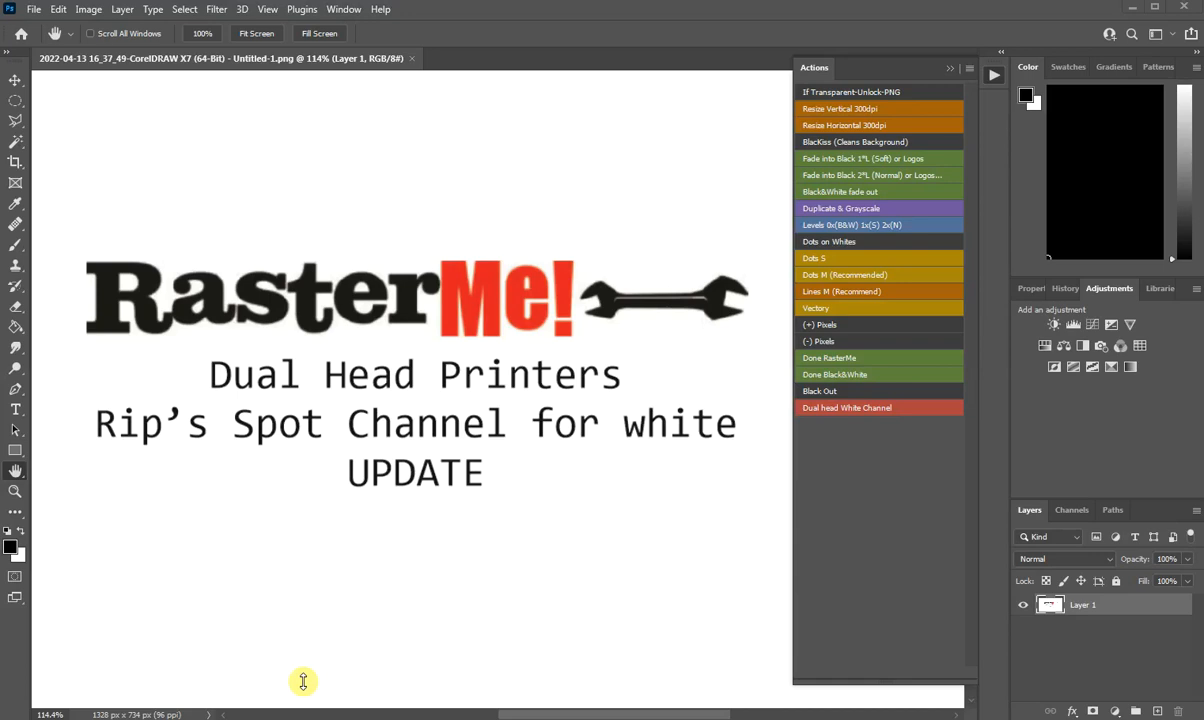
mouse_move(24, 32)
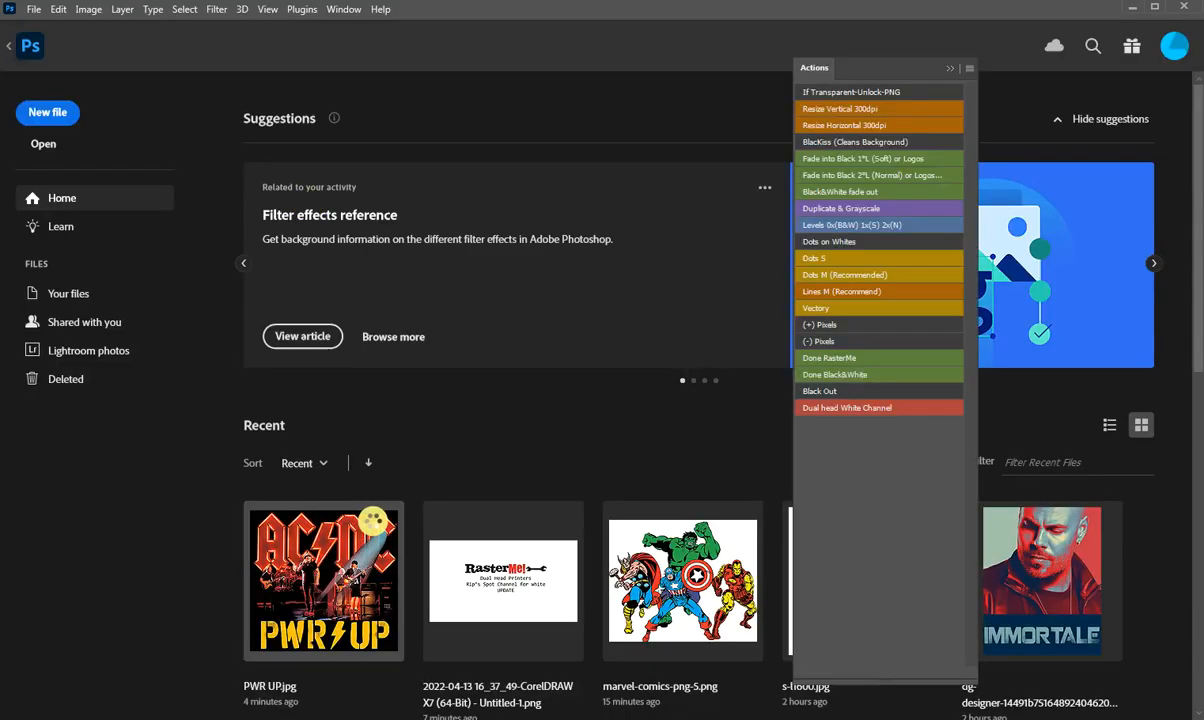
Open the PWR UP.jpg AC/DC image from Recent files
double_click(324, 580)
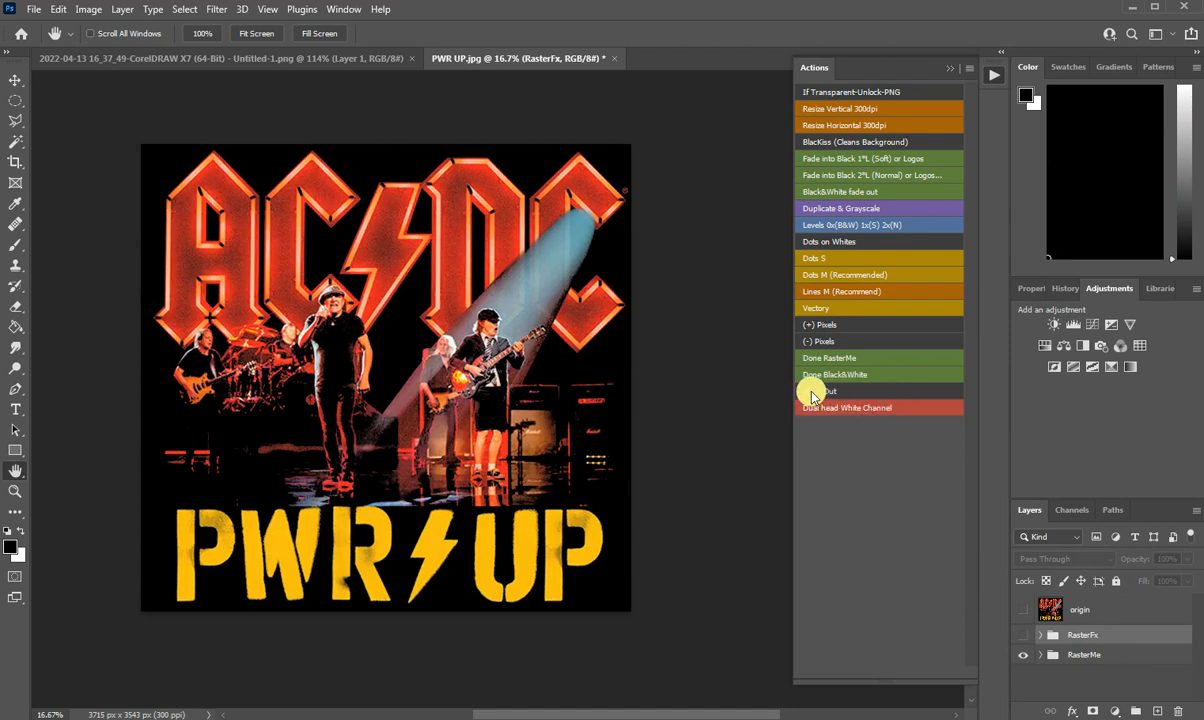
Run the separation action on the AC/DC image and show its CMYK and white channels
left_click(848, 408)
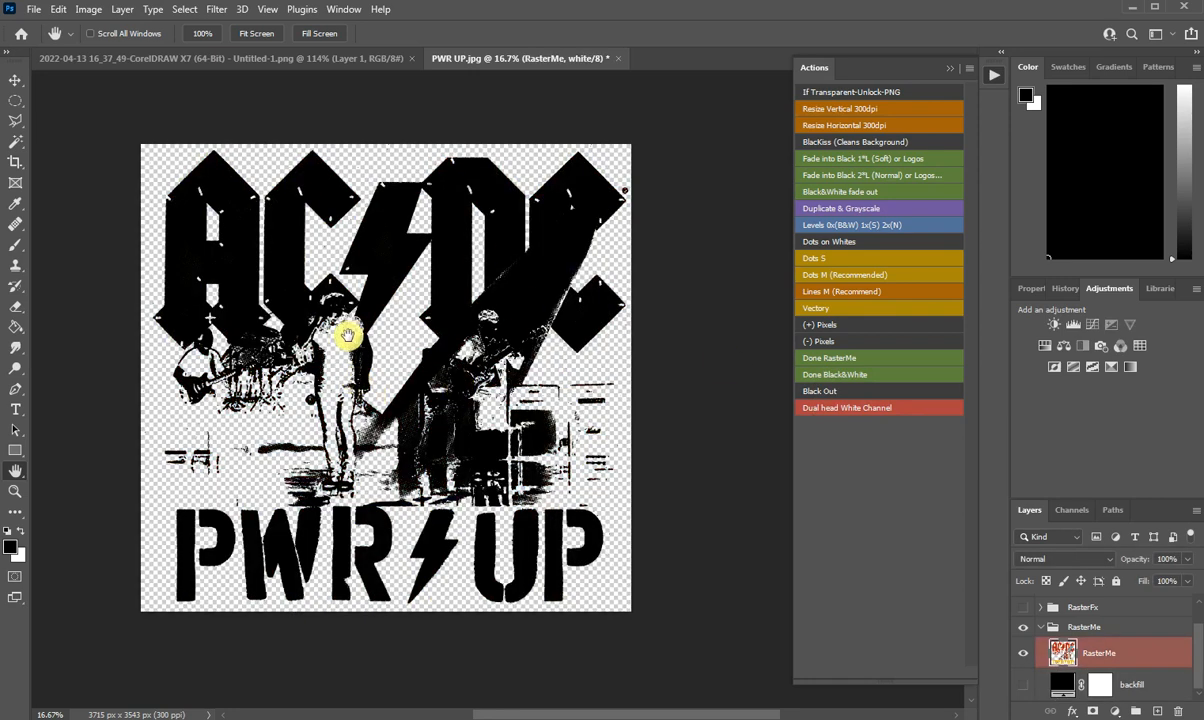
left_click(1072, 510)
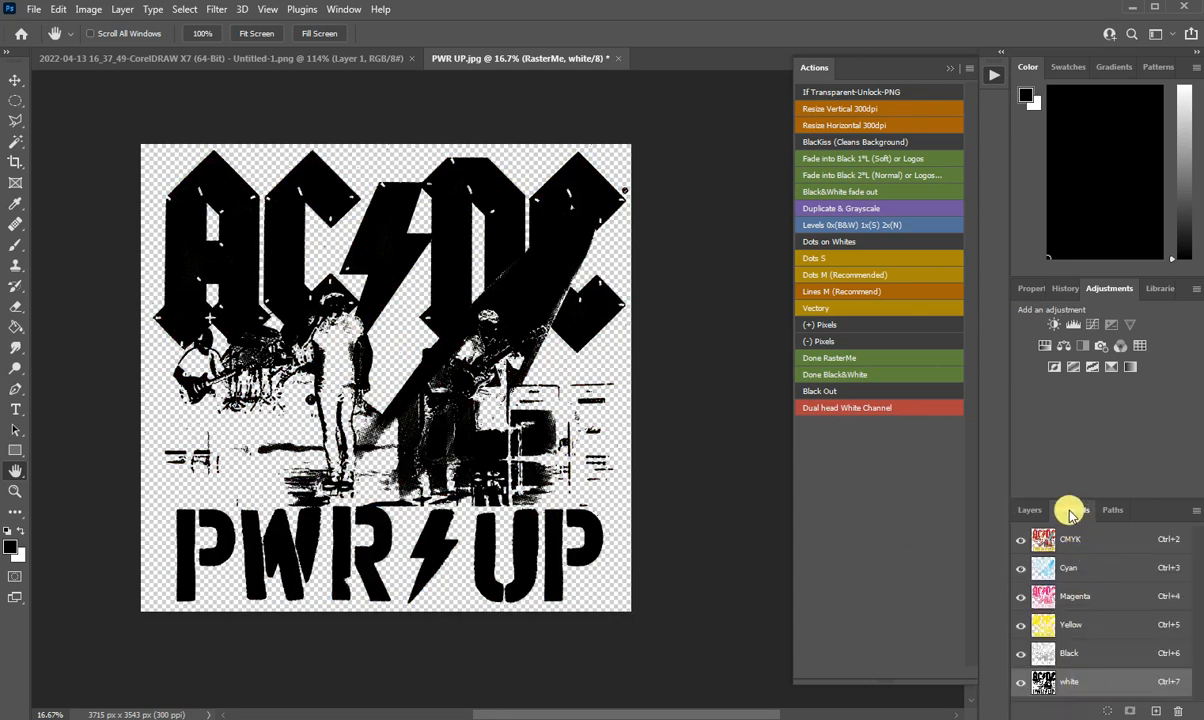
View the white and Cyan separation channels individually, ending back on the white channel
left_click(1072, 510)
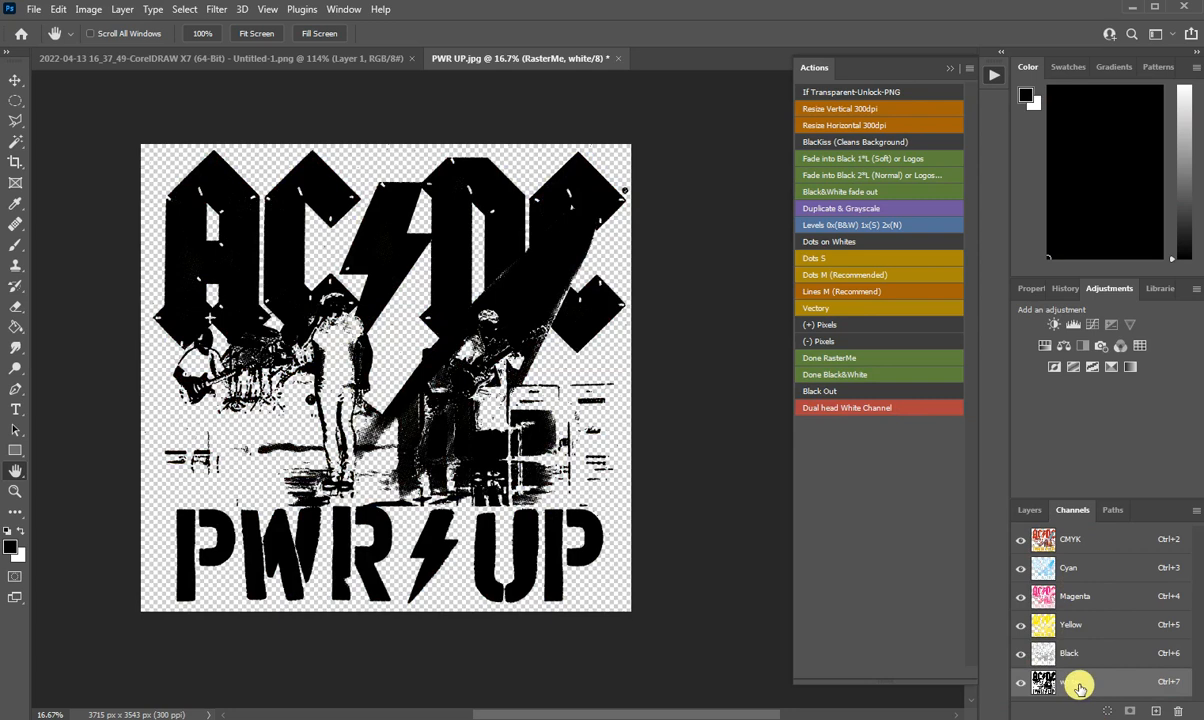
mouse_move(1082, 686)
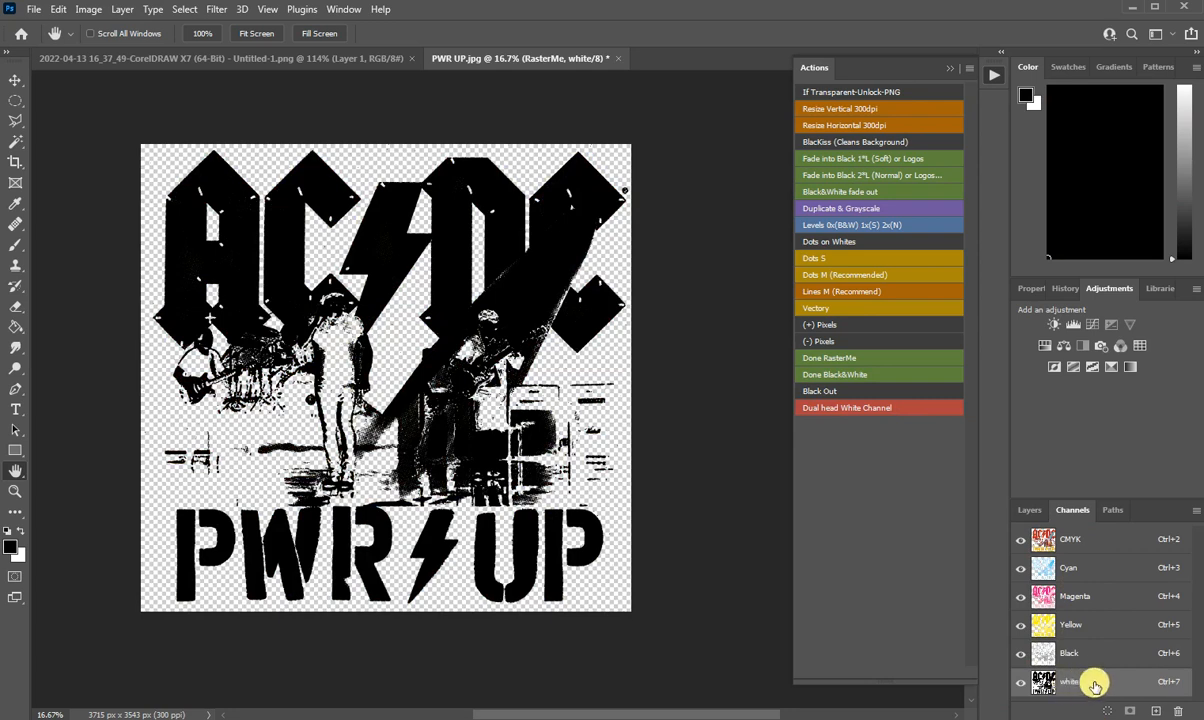
left_click(1020, 682)
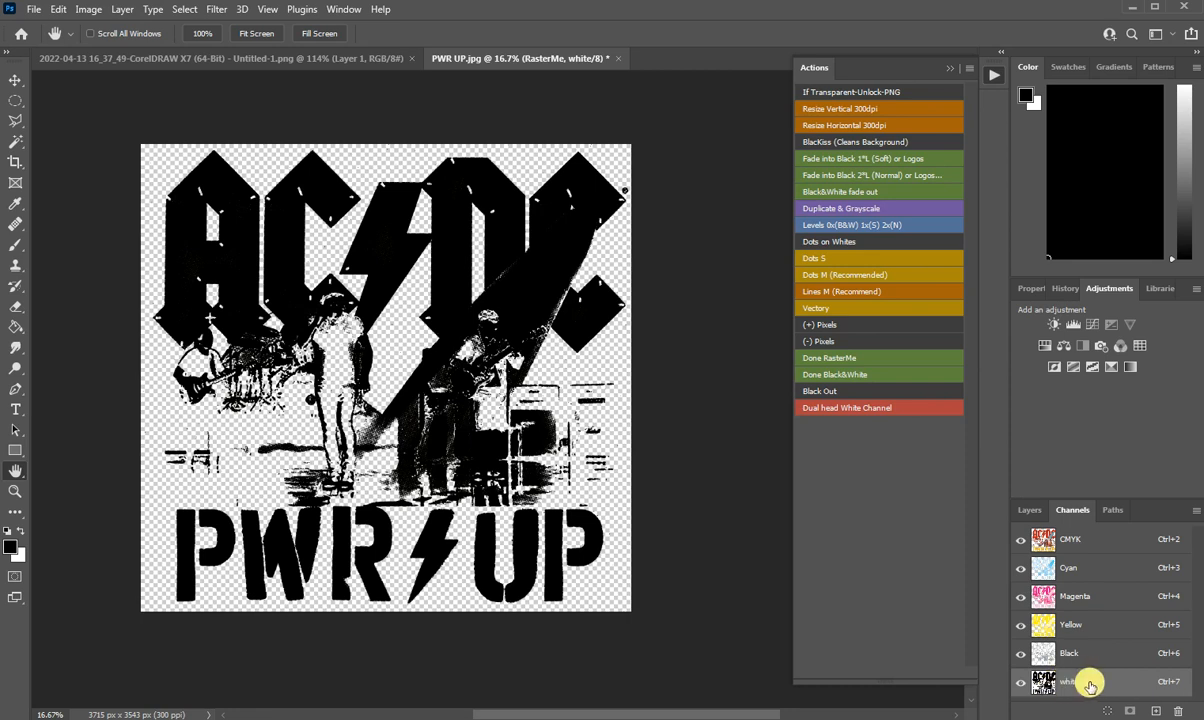
mouse_move(1088, 576)
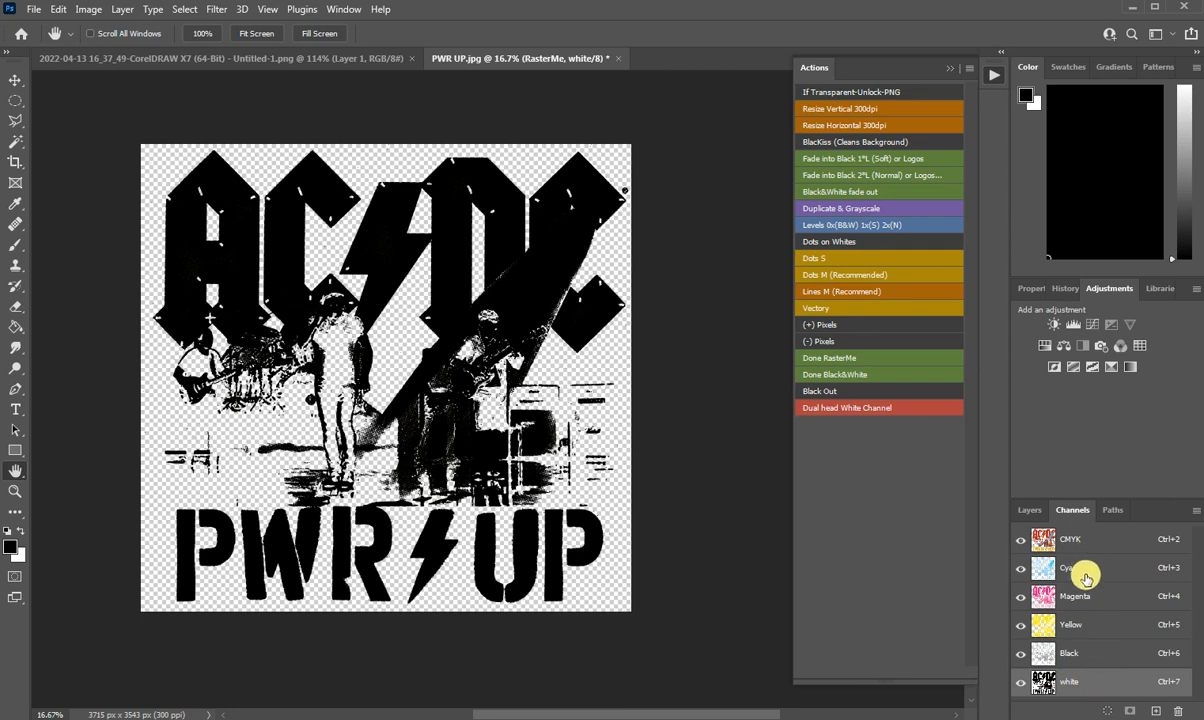
mouse_move(1070, 572)
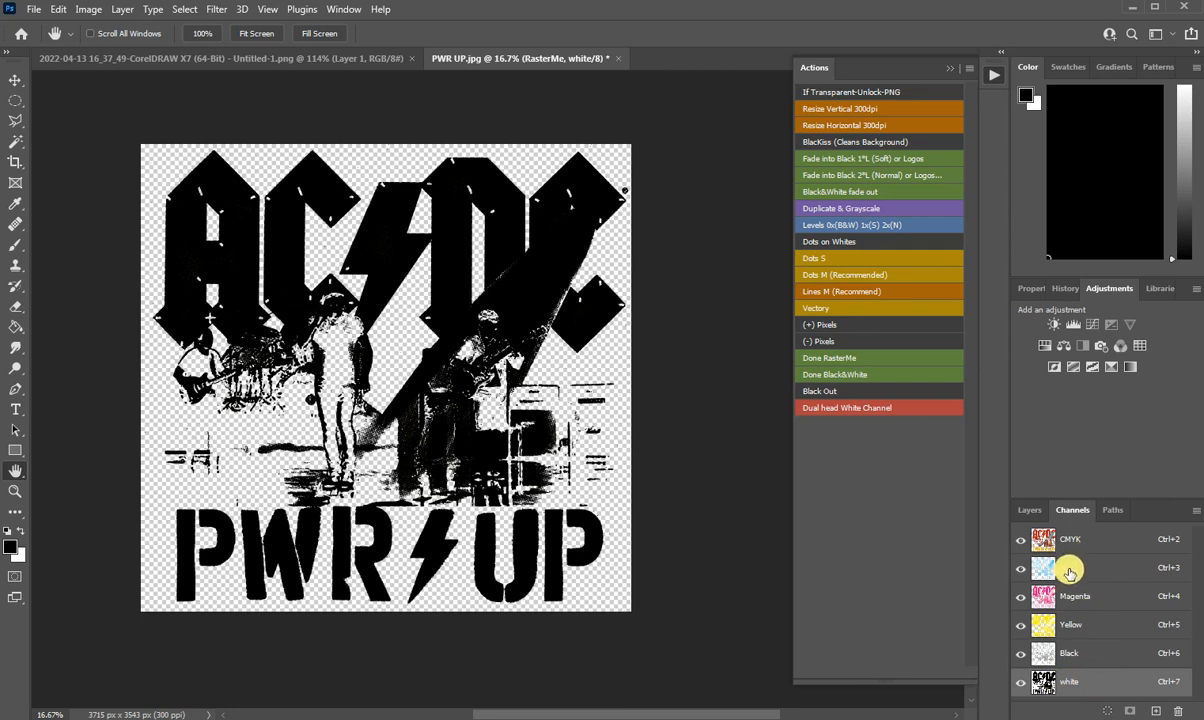
left_click(1068, 568)
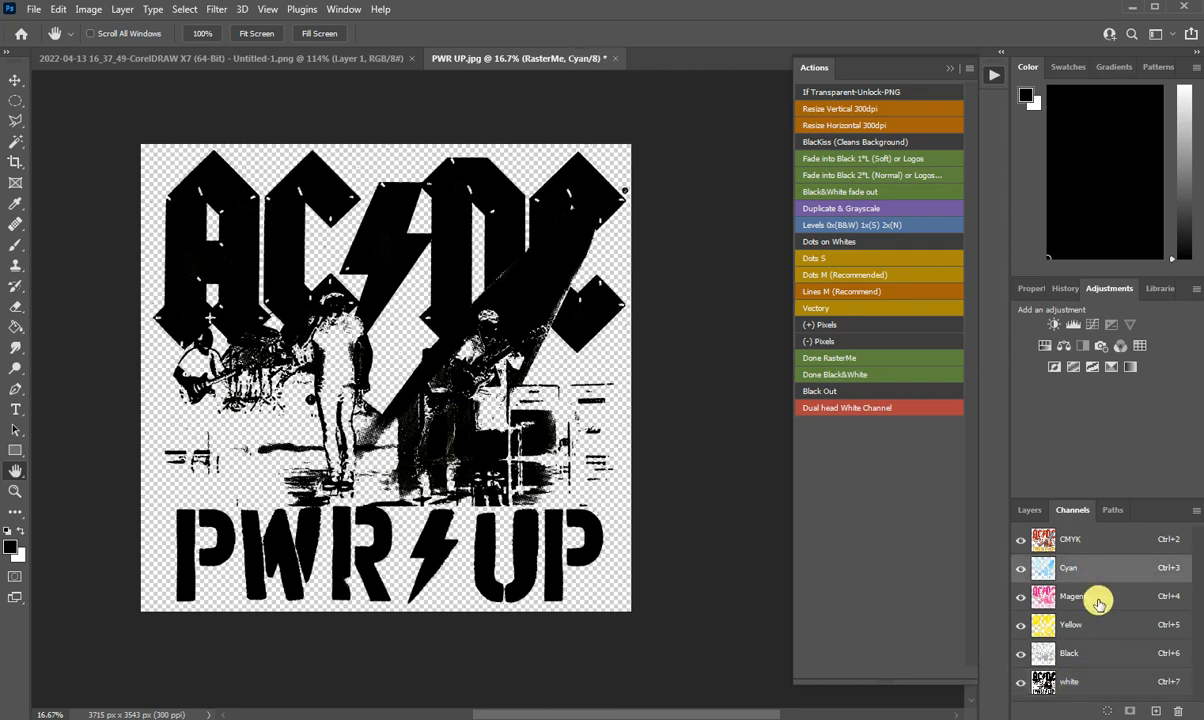
left_click(1068, 652)
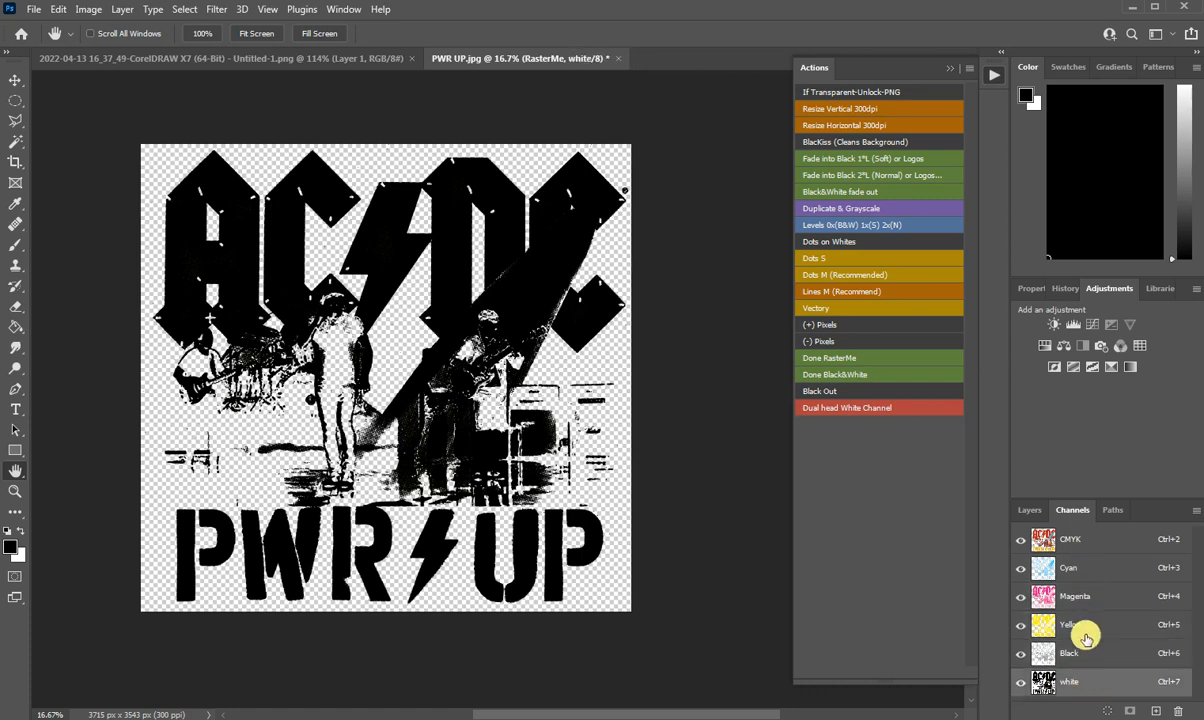
mouse_move(1080, 682)
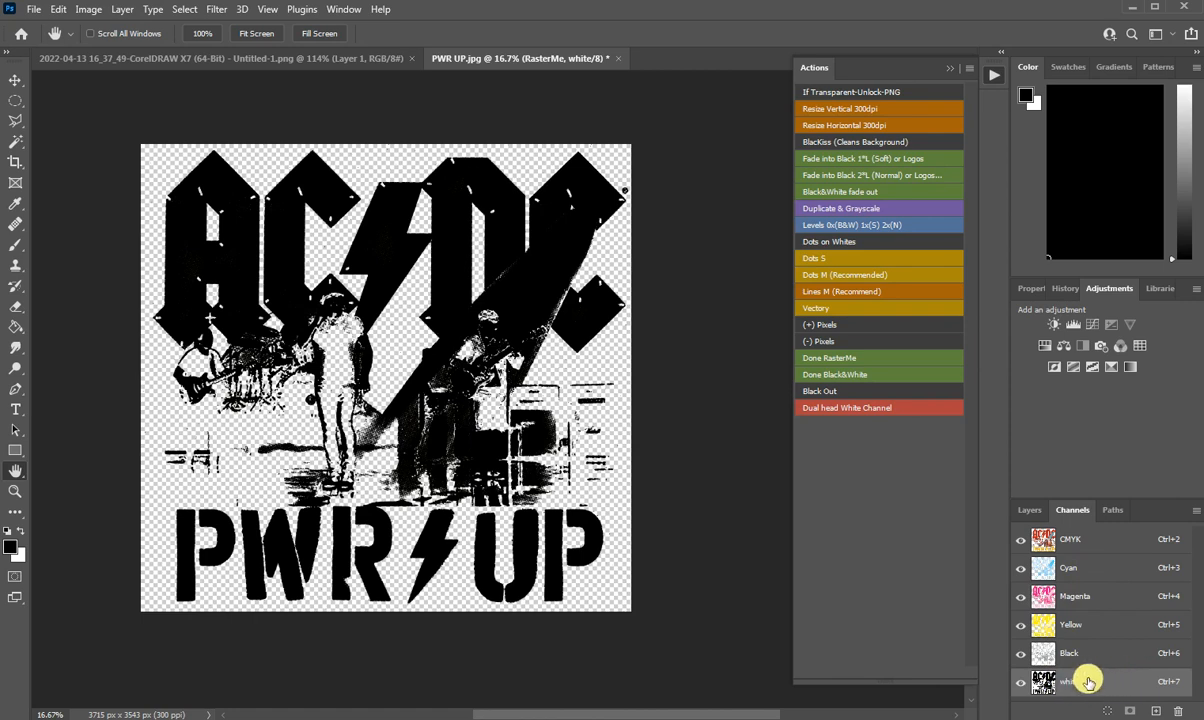
mouse_move(994, 540)
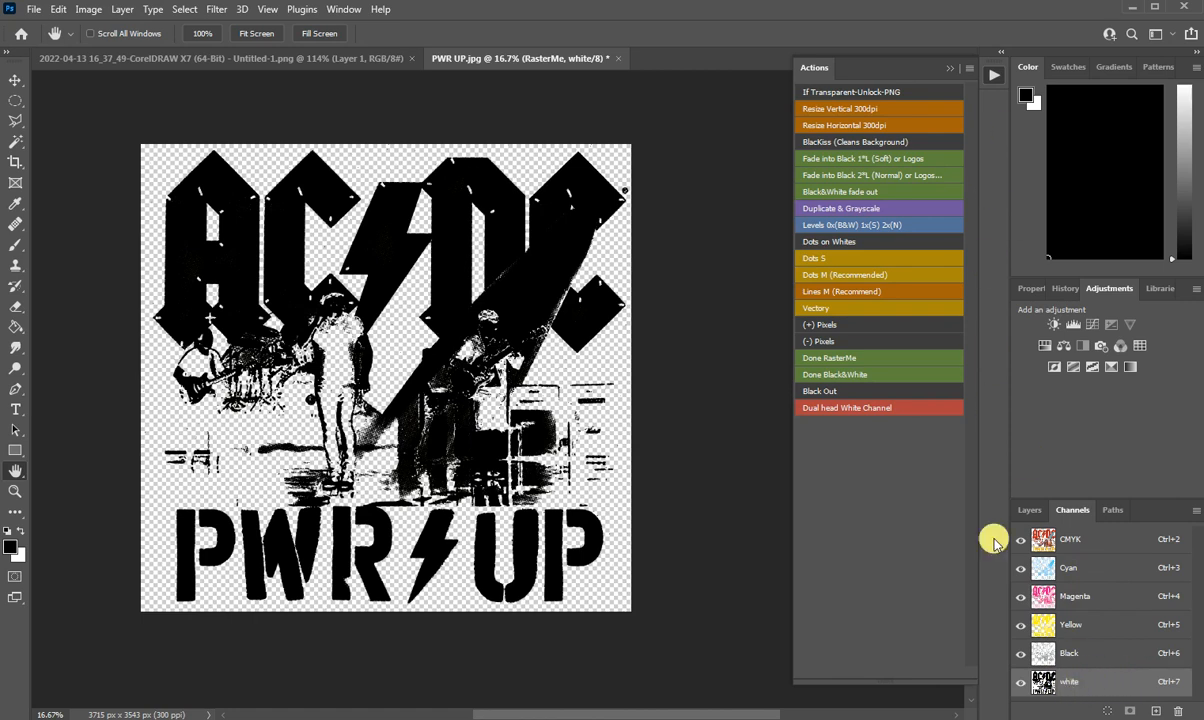
mouse_move(1068, 690)
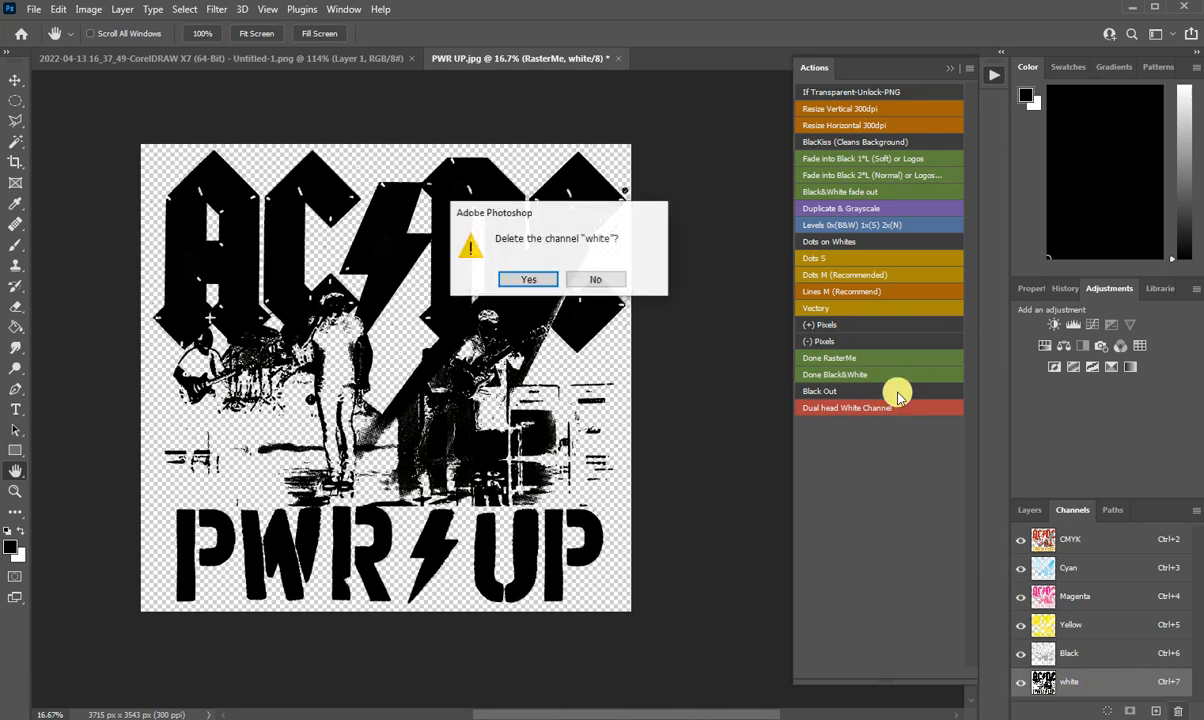
Confirm deleting the white channel, then select the RasterMe layer in the layers list
left_click(528, 280)
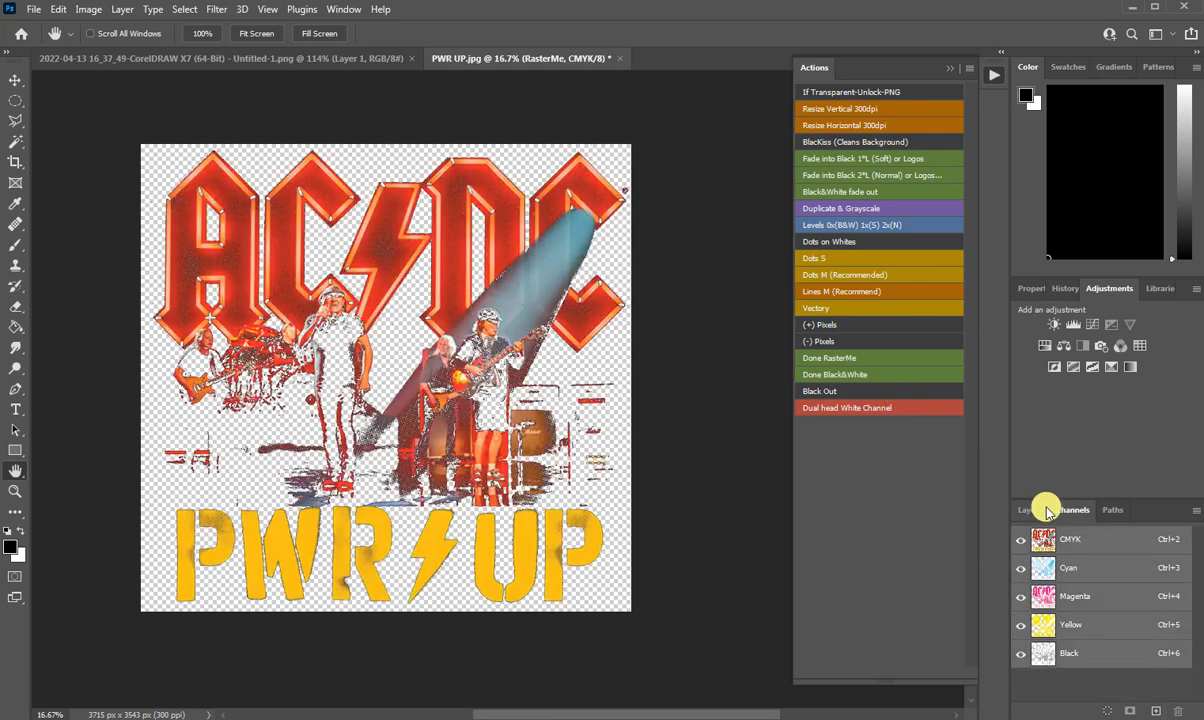
left_click(1030, 510)
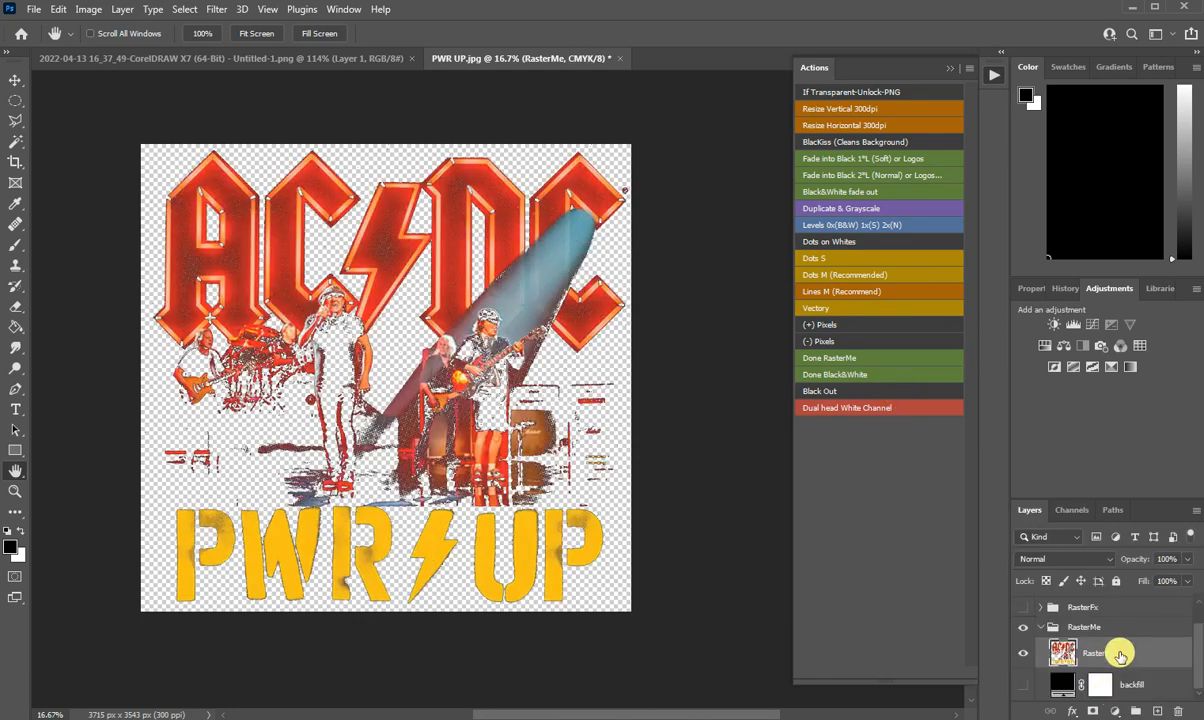
left_click(968, 68)
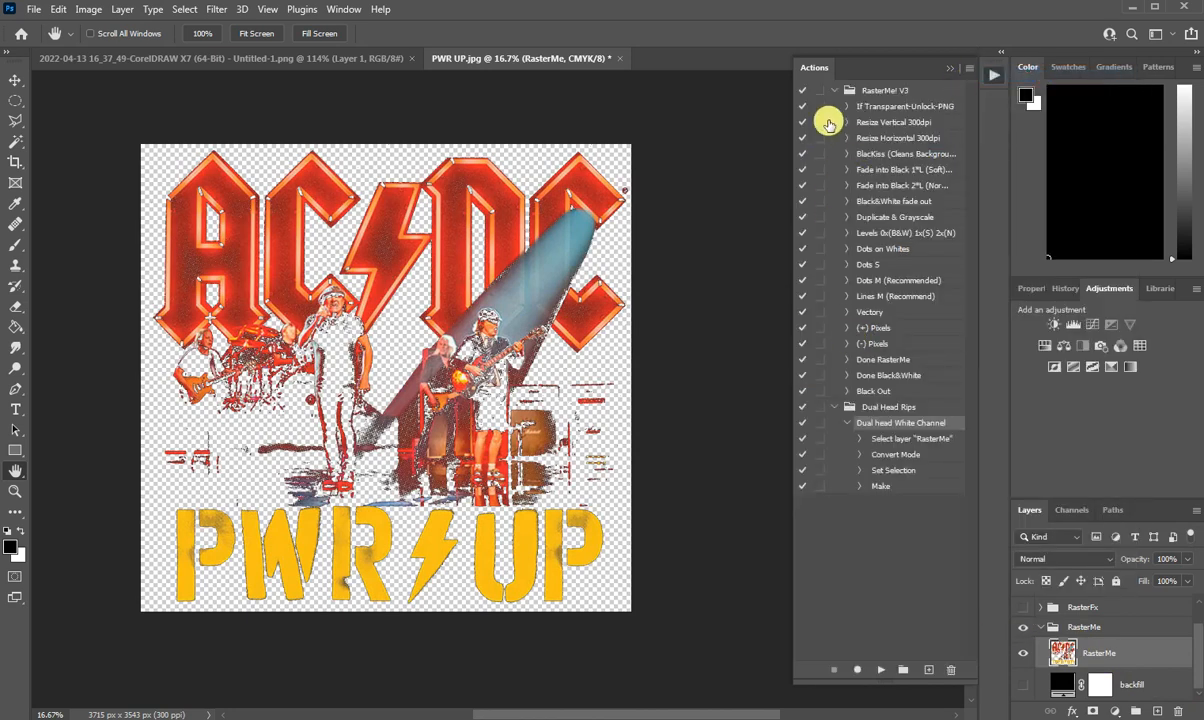
Collapse the RasterMe V3 set and expand Dual Head Rips to reveal the Convert Mode step details
left_click(836, 90)
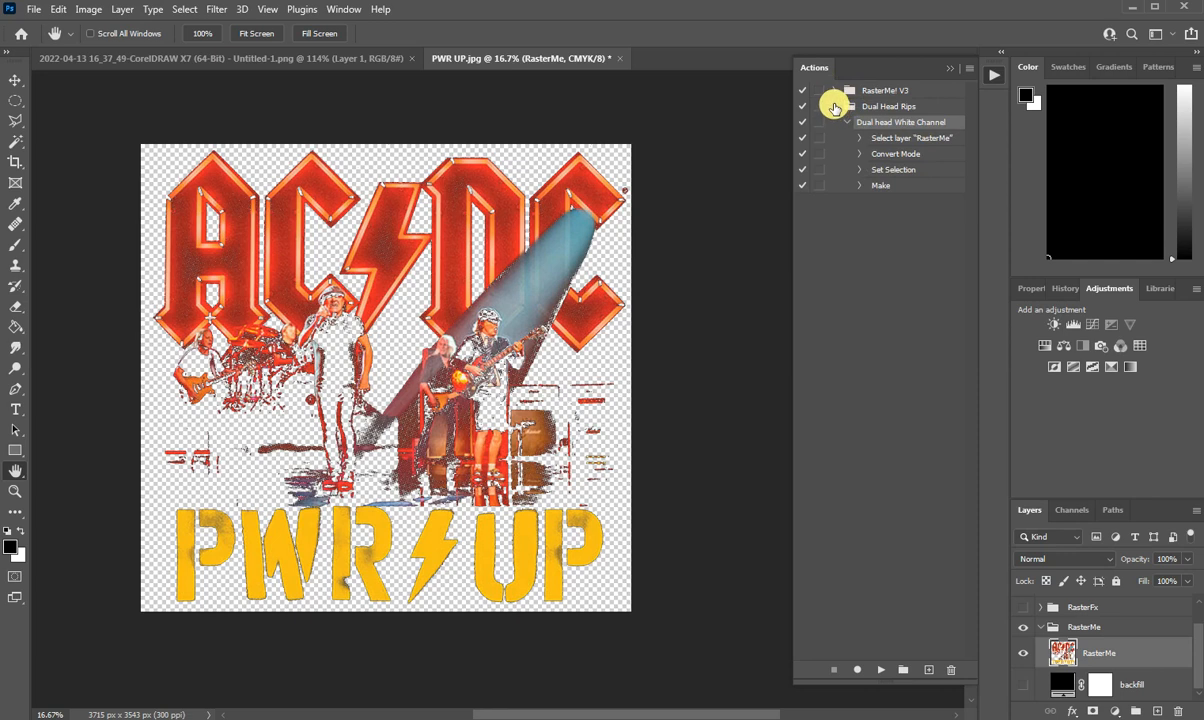
left_click(834, 106)
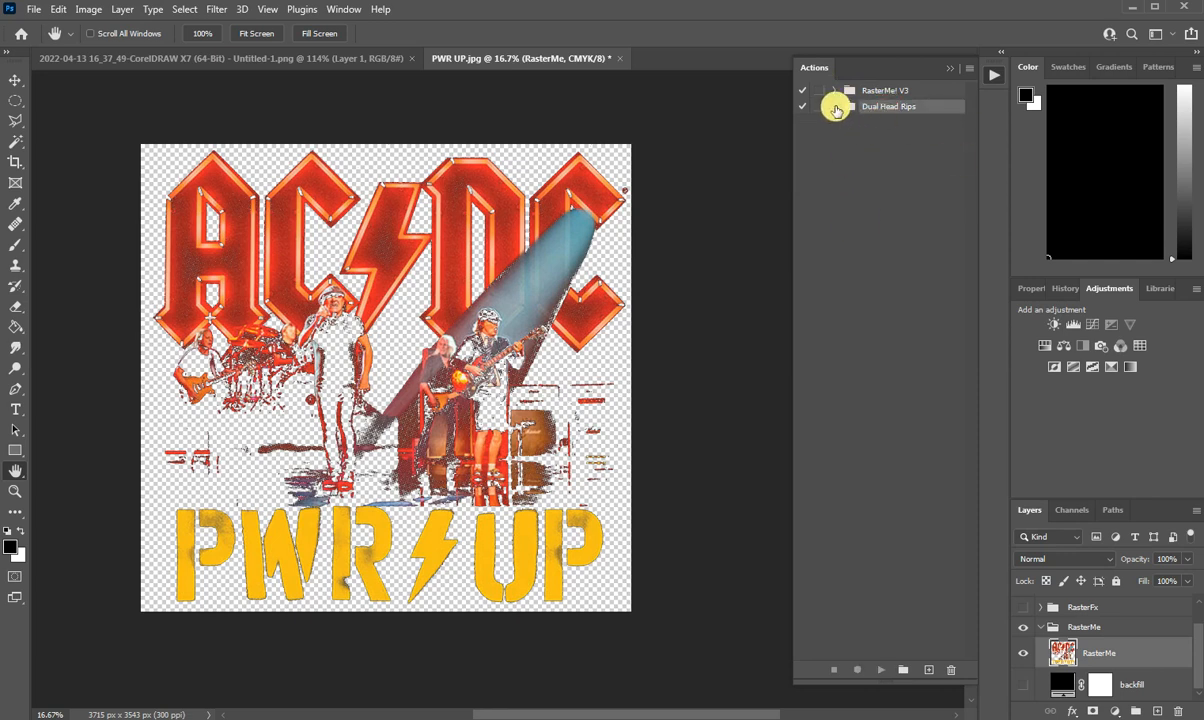
left_click(834, 108)
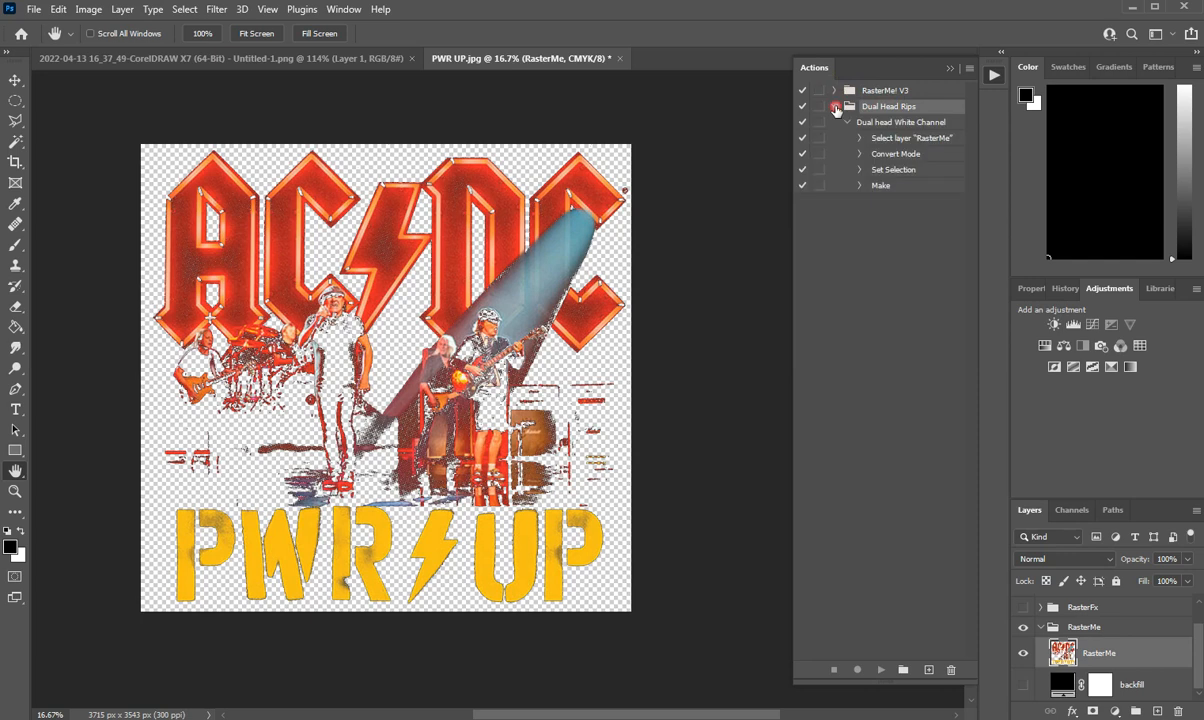
left_click(848, 122)
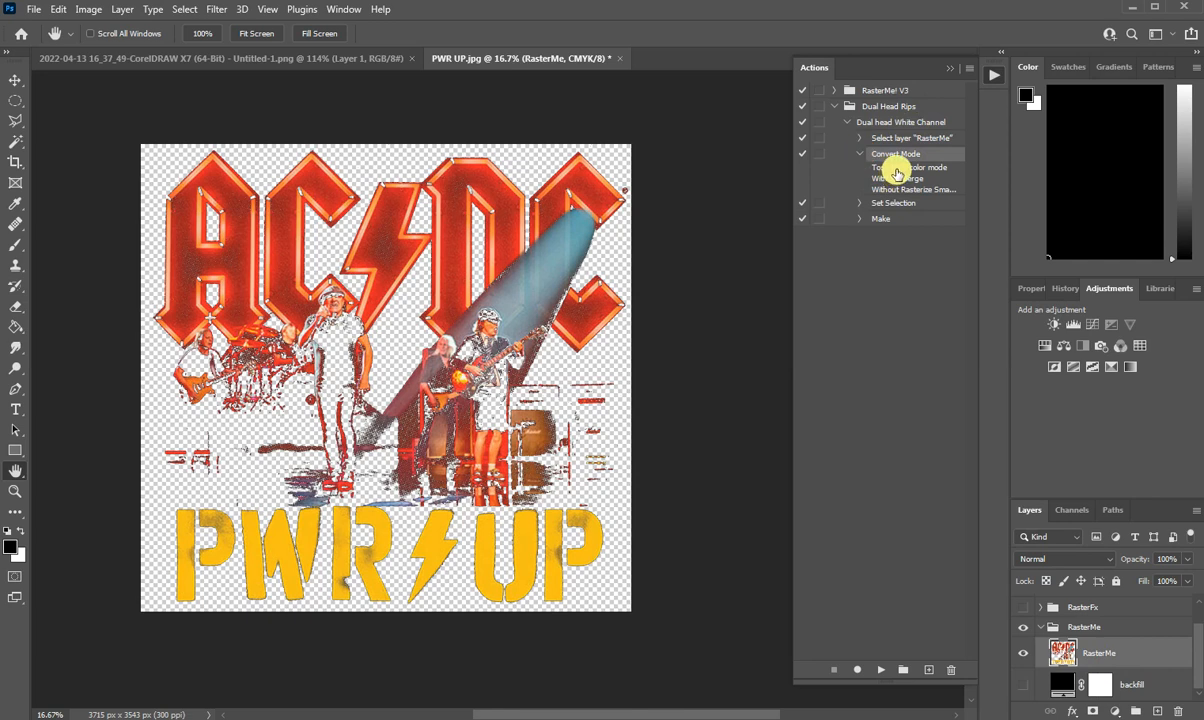
mouse_move(960, 238)
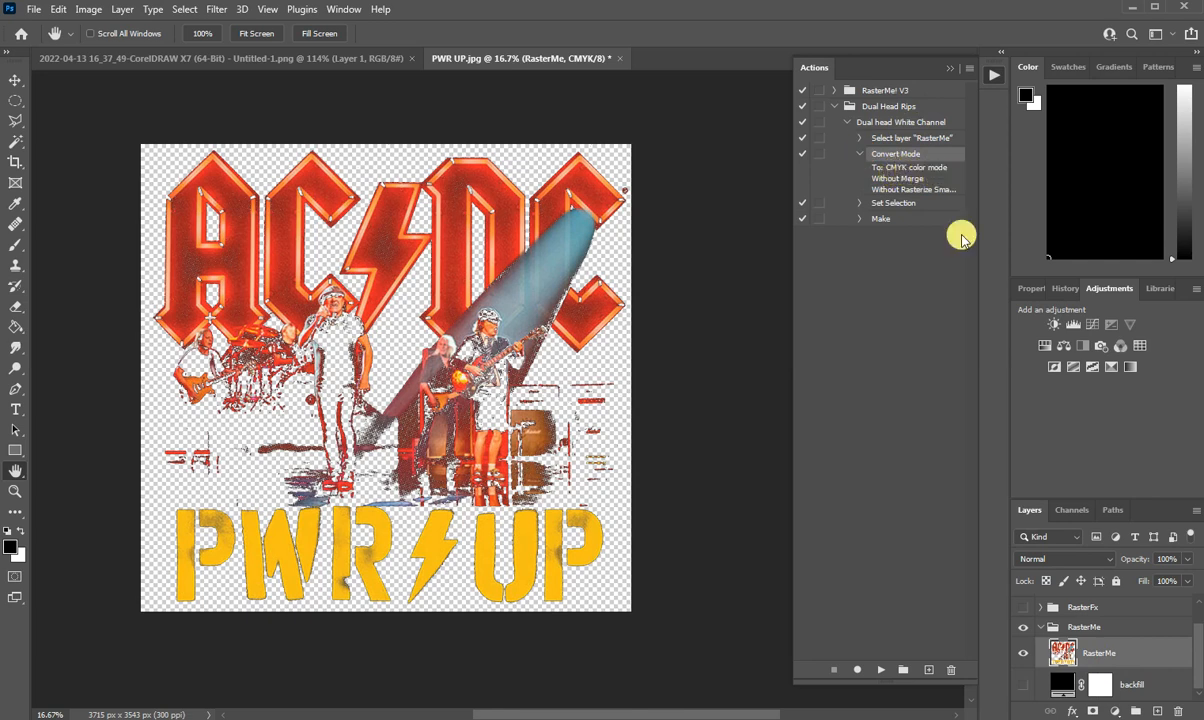
Re-record the Set Selection step loading RasterMe Transparency as the selection
left_click(1072, 510)
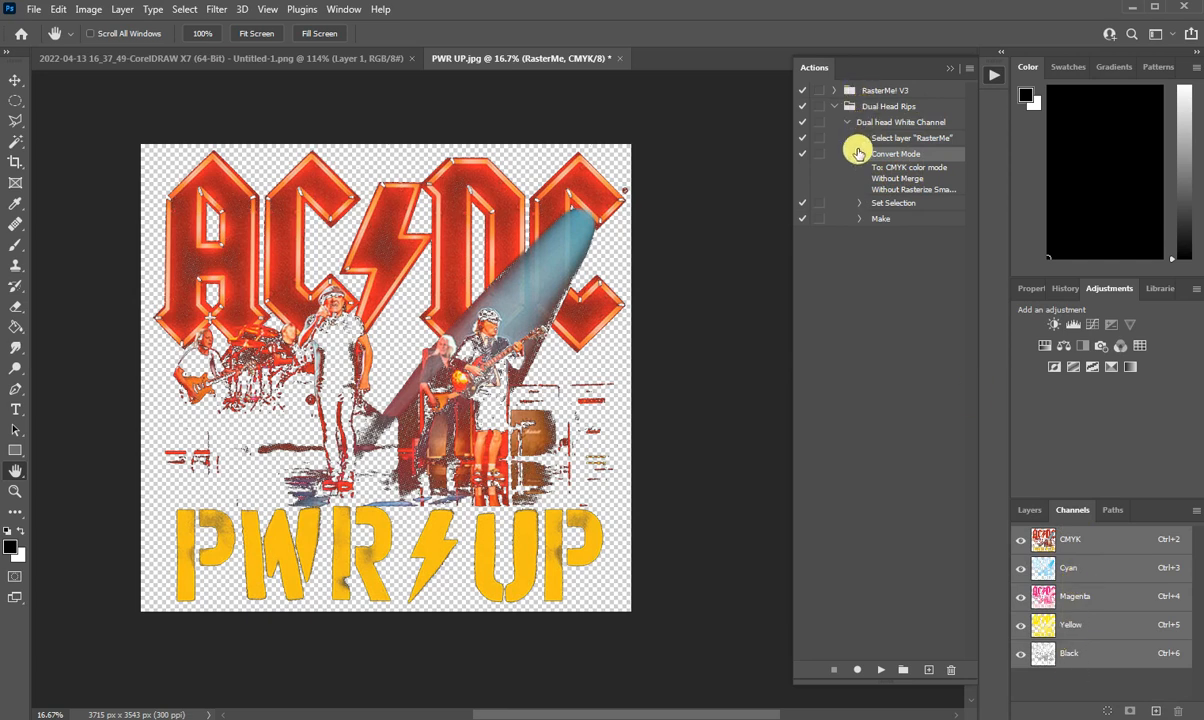
left_click(860, 154)
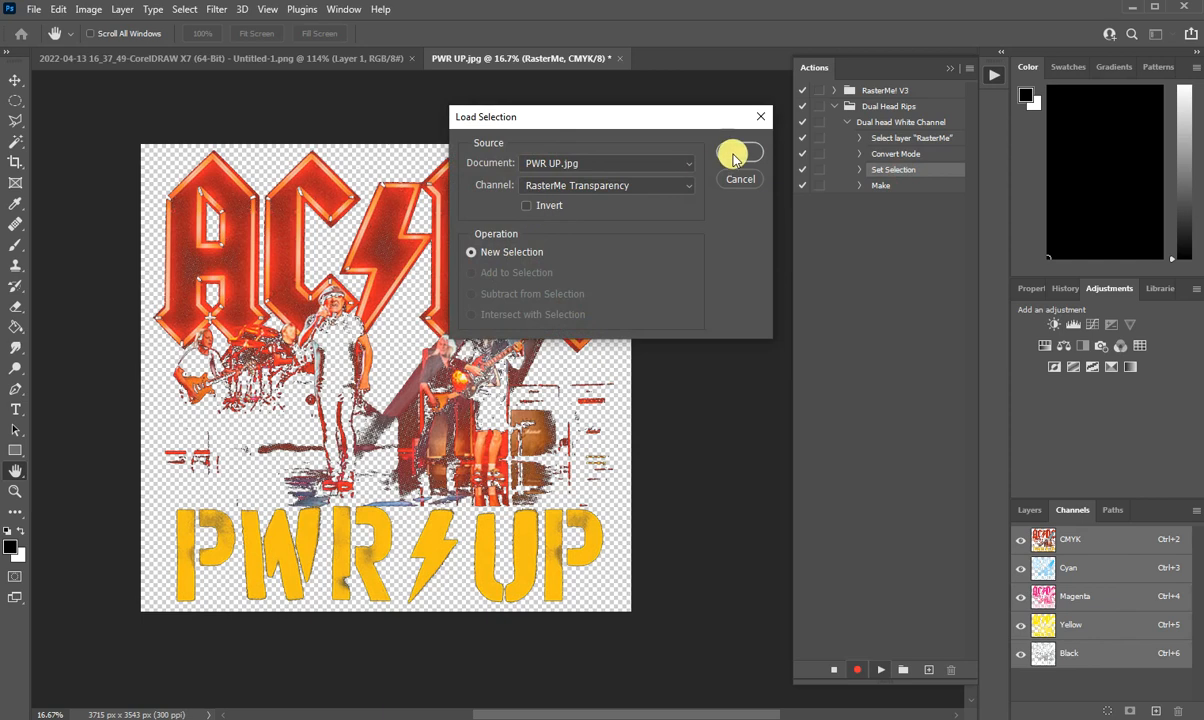
left_click(740, 152)
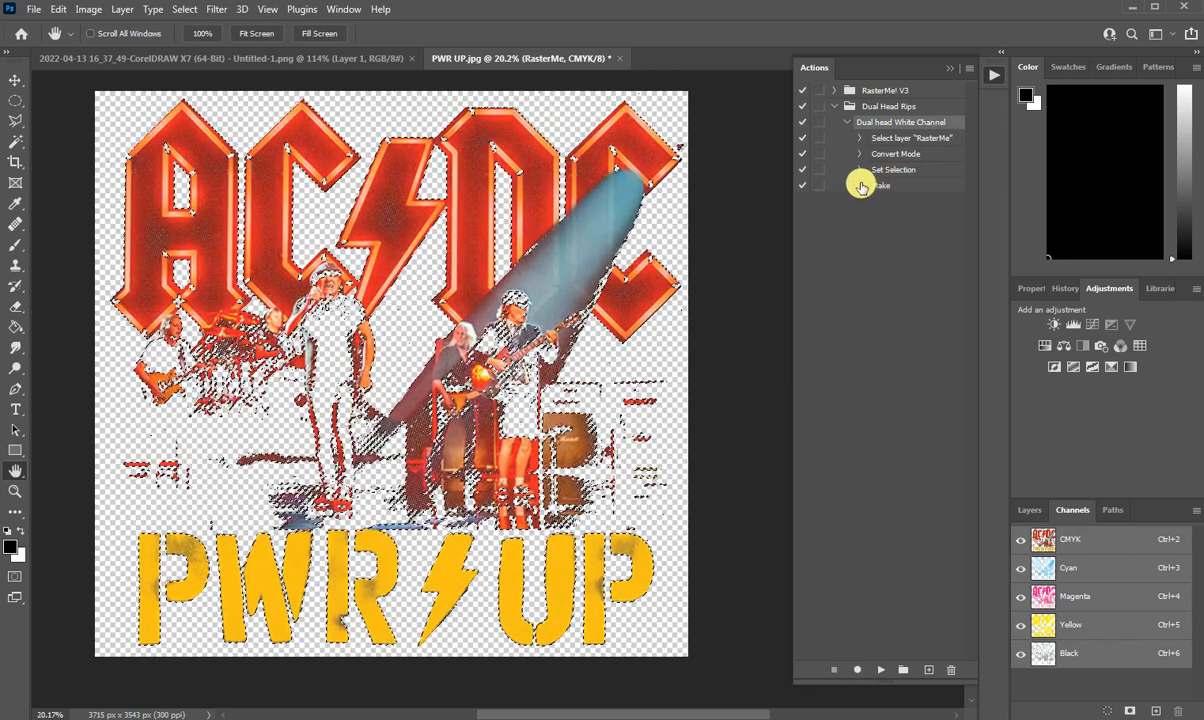
Re-record the spot channel step as a black channel named w1 at 100% solidity
left_click(860, 184)
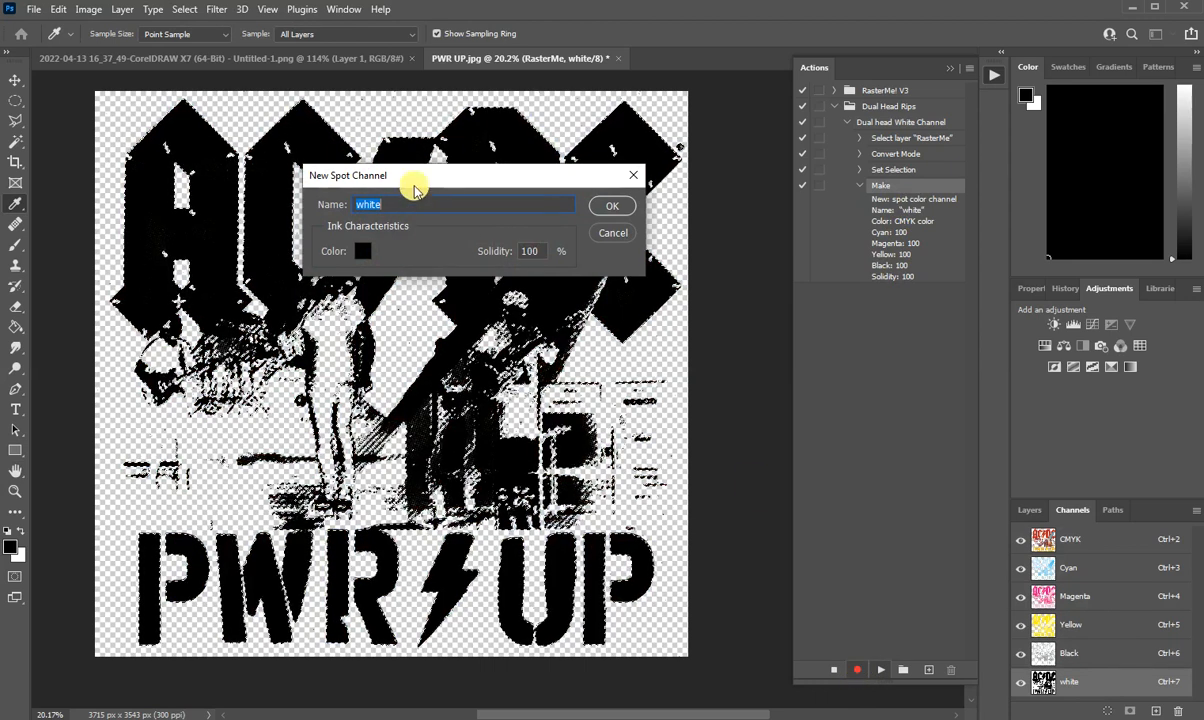
left_click(362, 252)
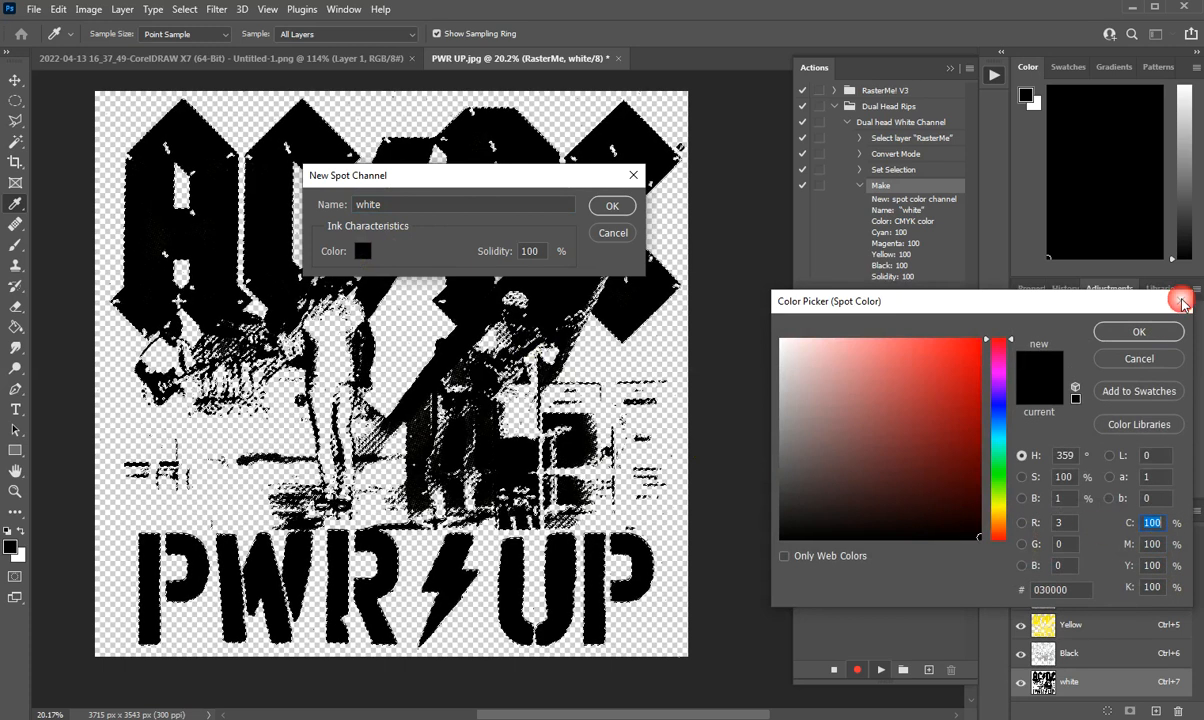
left_click(1138, 332)
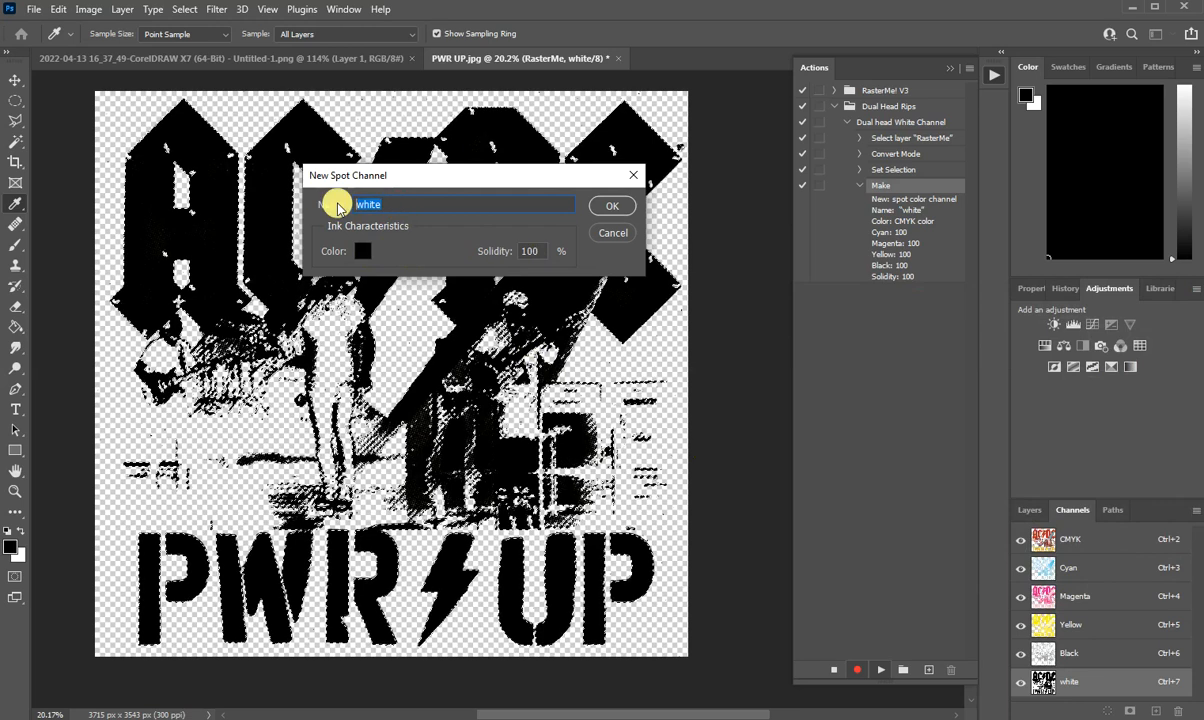
type("w1")
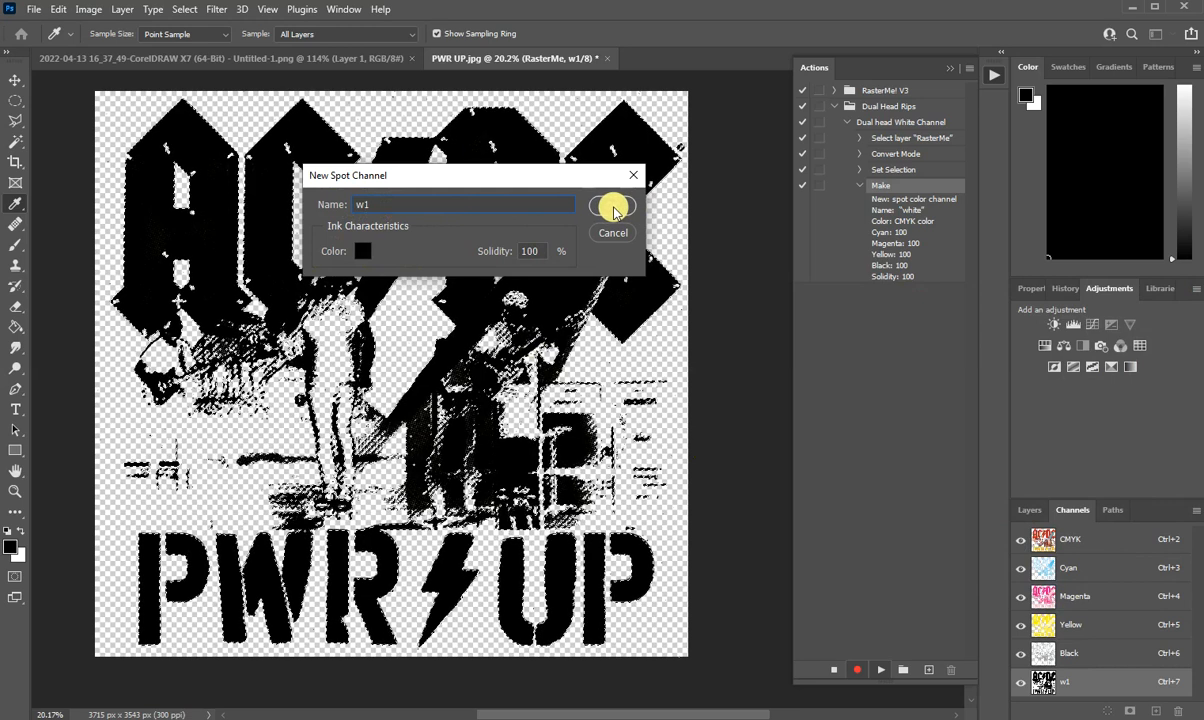
left_click(612, 206)
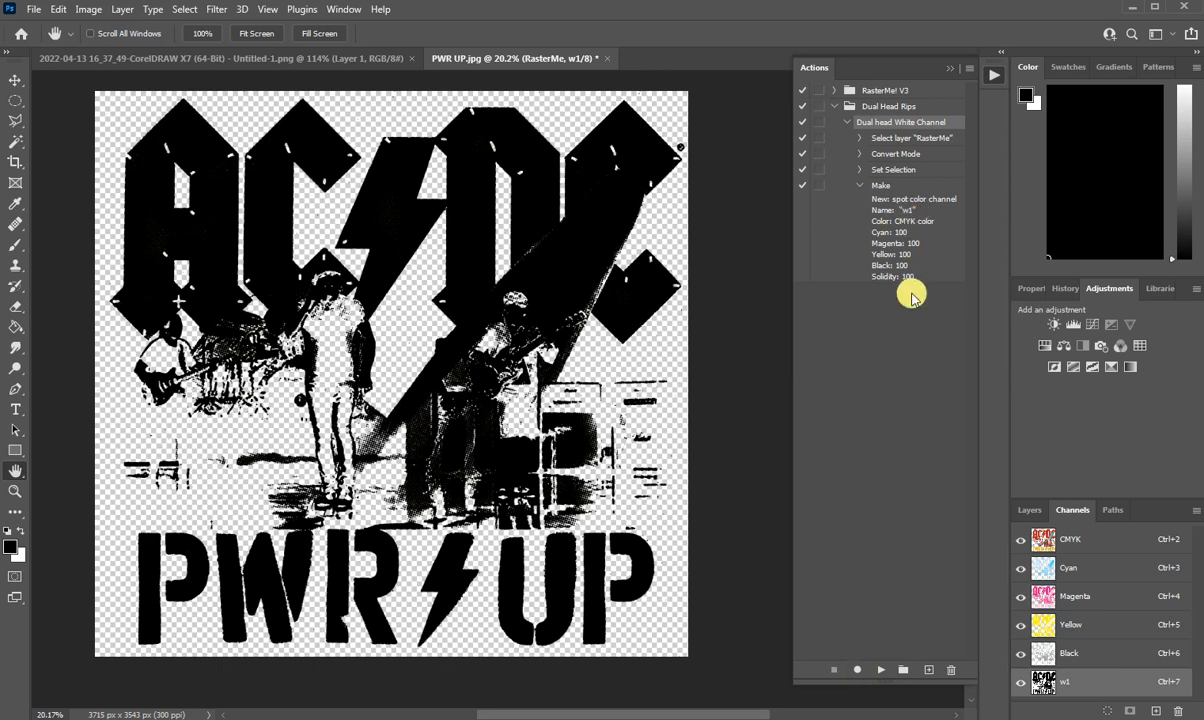
mouse_move(872, 344)
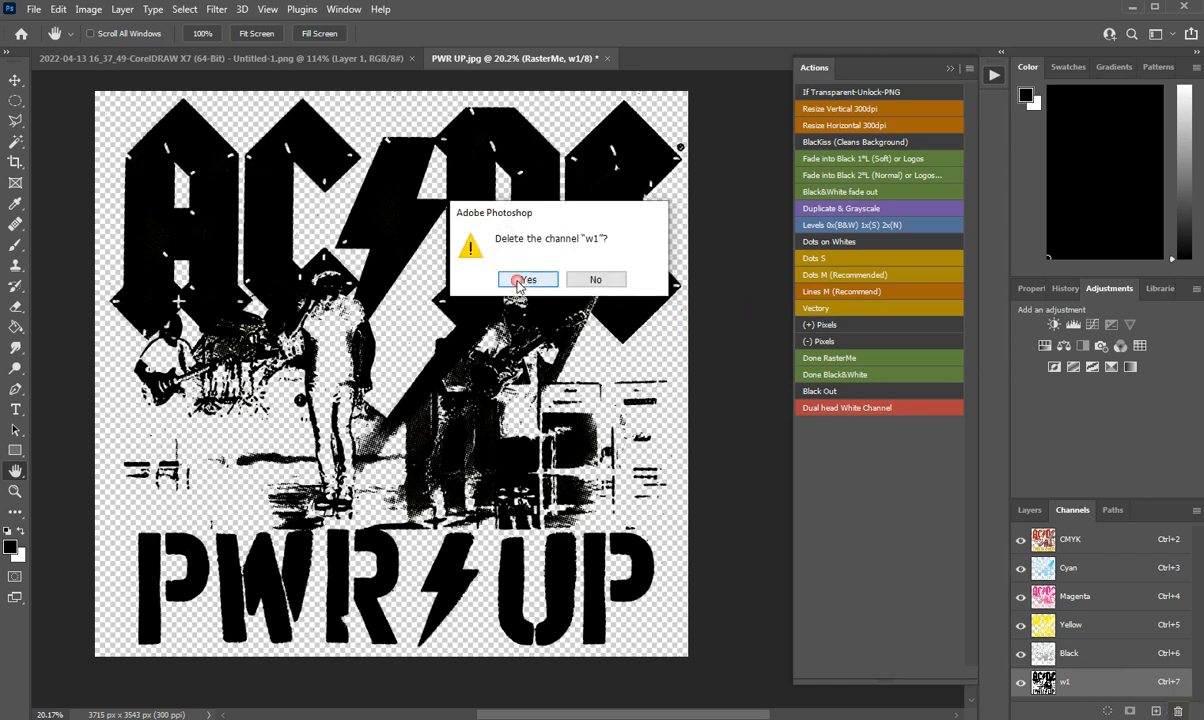
Confirm the prompt to delete the w1 spot channel
left_click(526, 280)
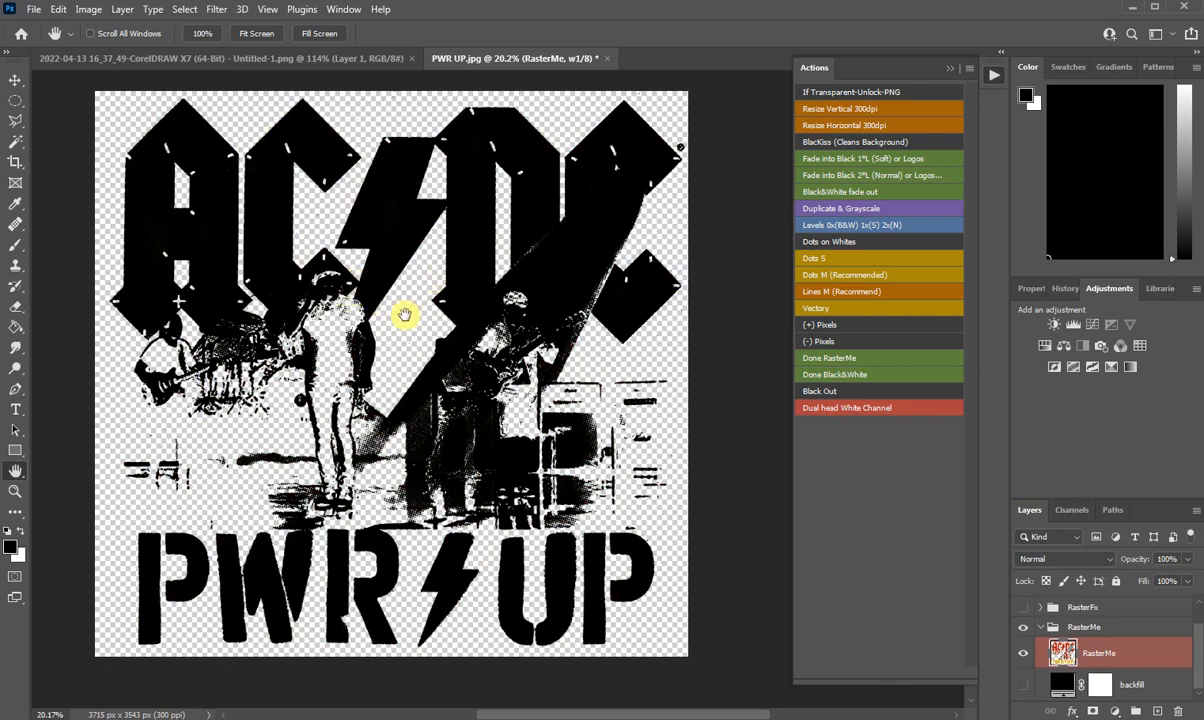
mouse_move(1076, 512)
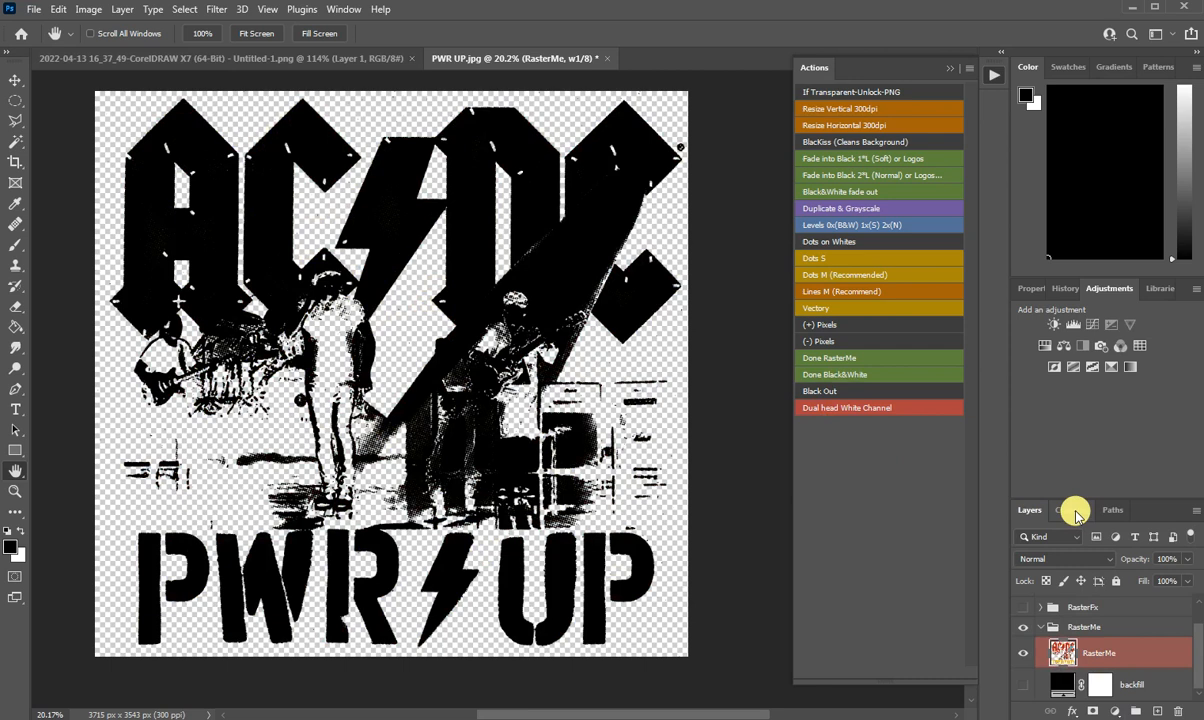
Show the channels, then open marvel-comics-png-5.png as a new document
left_click(1072, 510)
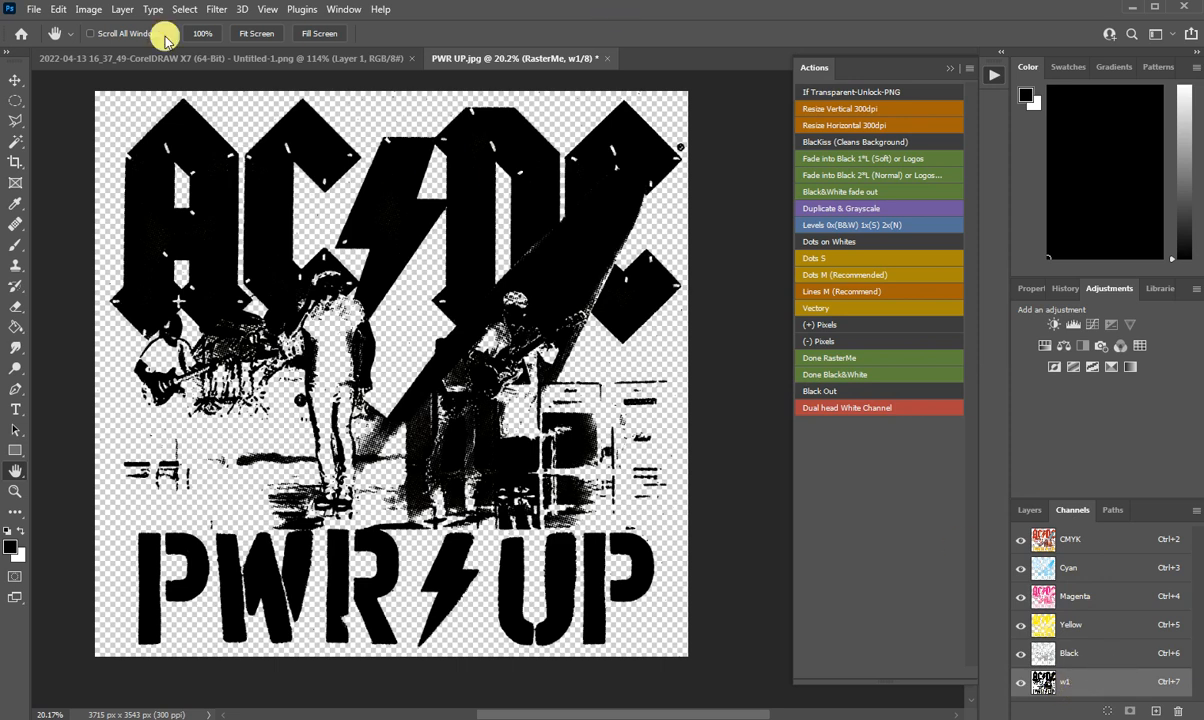
mouse_move(520, 282)
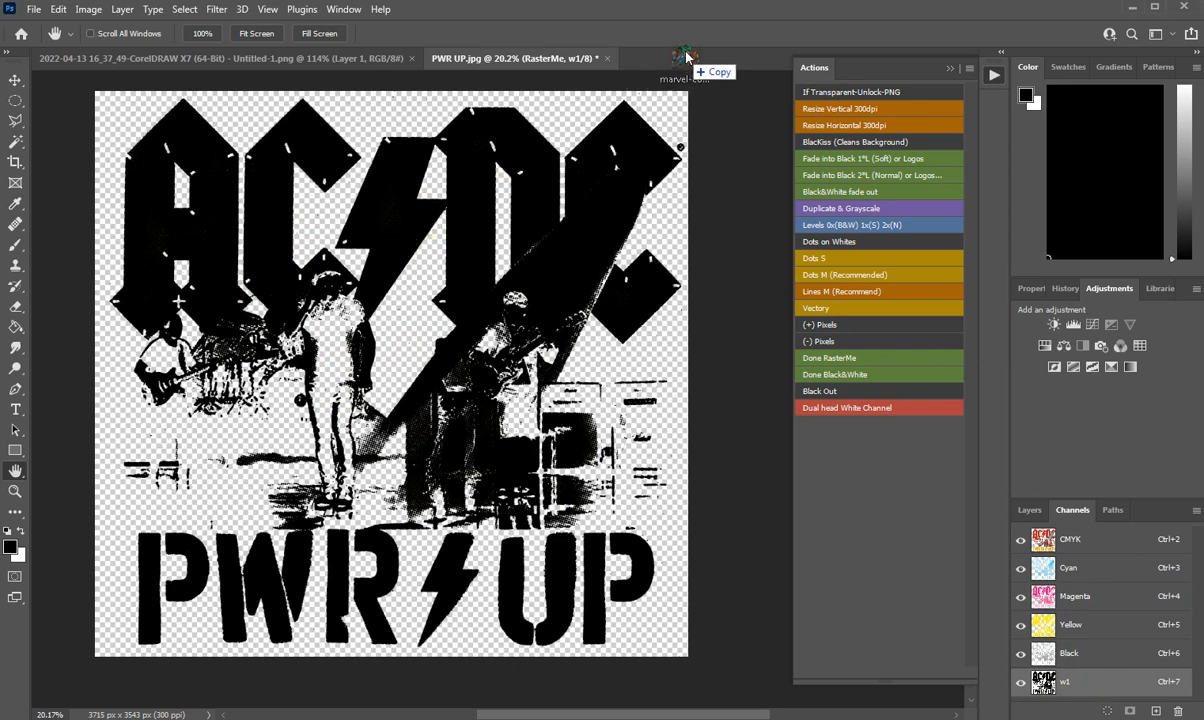
left_click(710, 58)
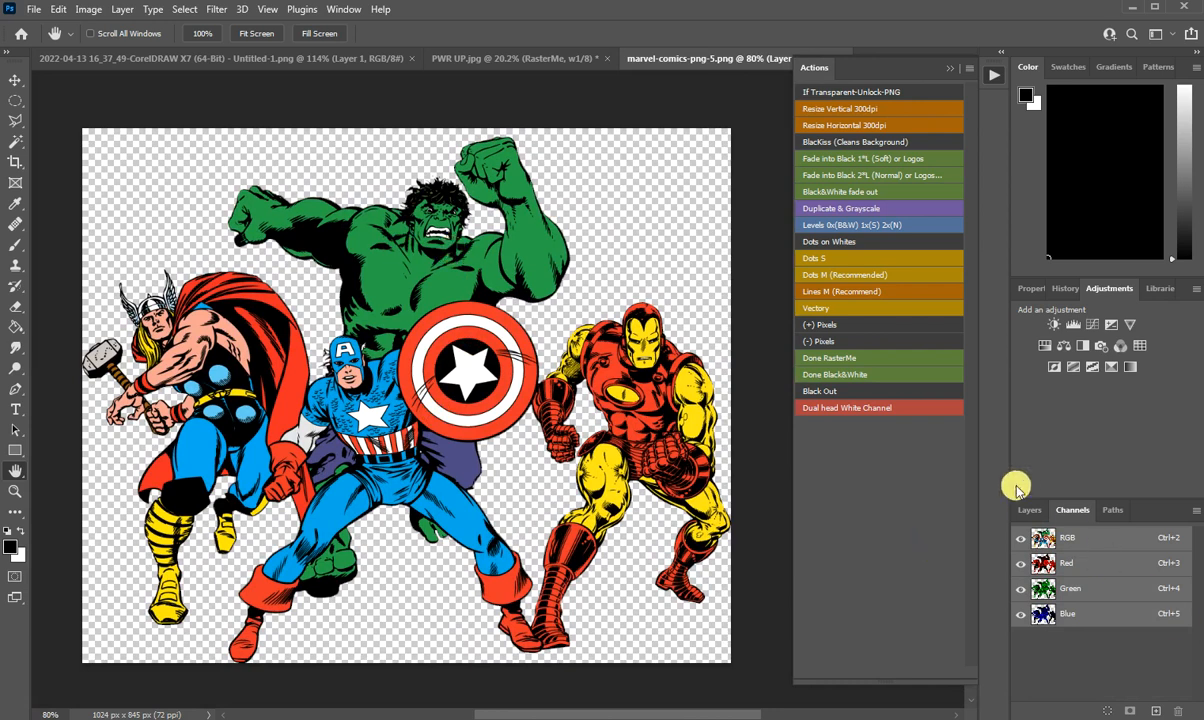
Show the Marvel image's layer list with its single Layer 1
left_click(1028, 510)
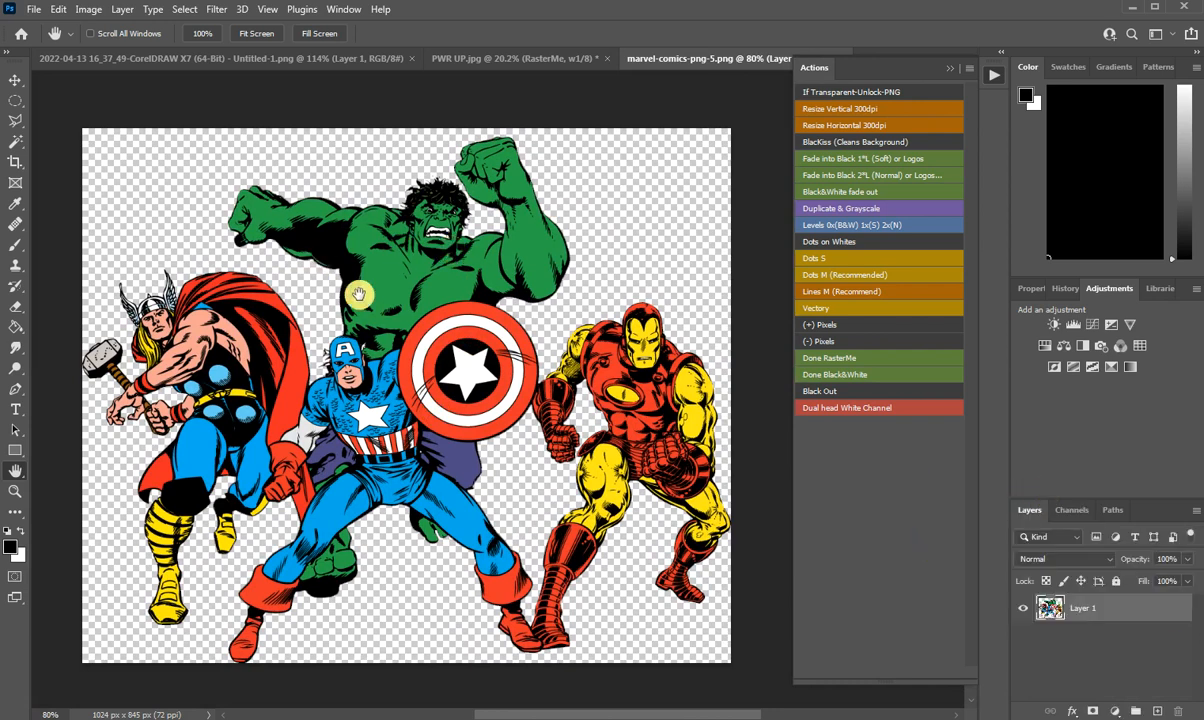
mouse_move(418, 308)
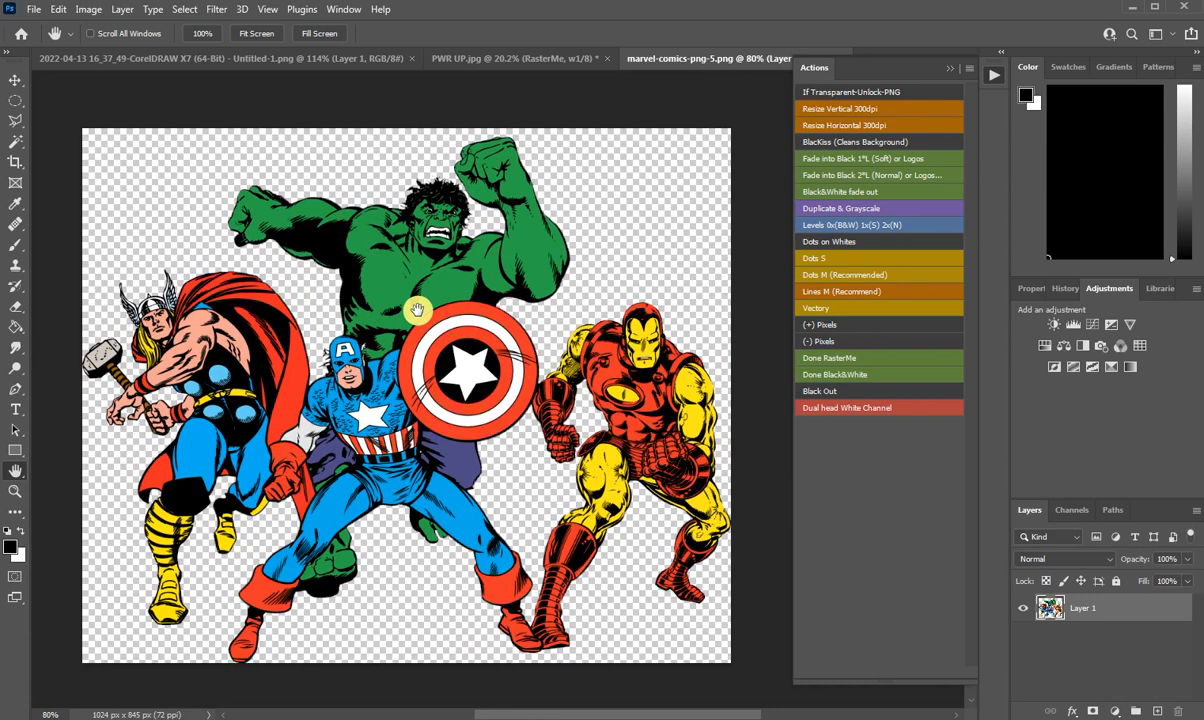
mouse_move(436, 312)
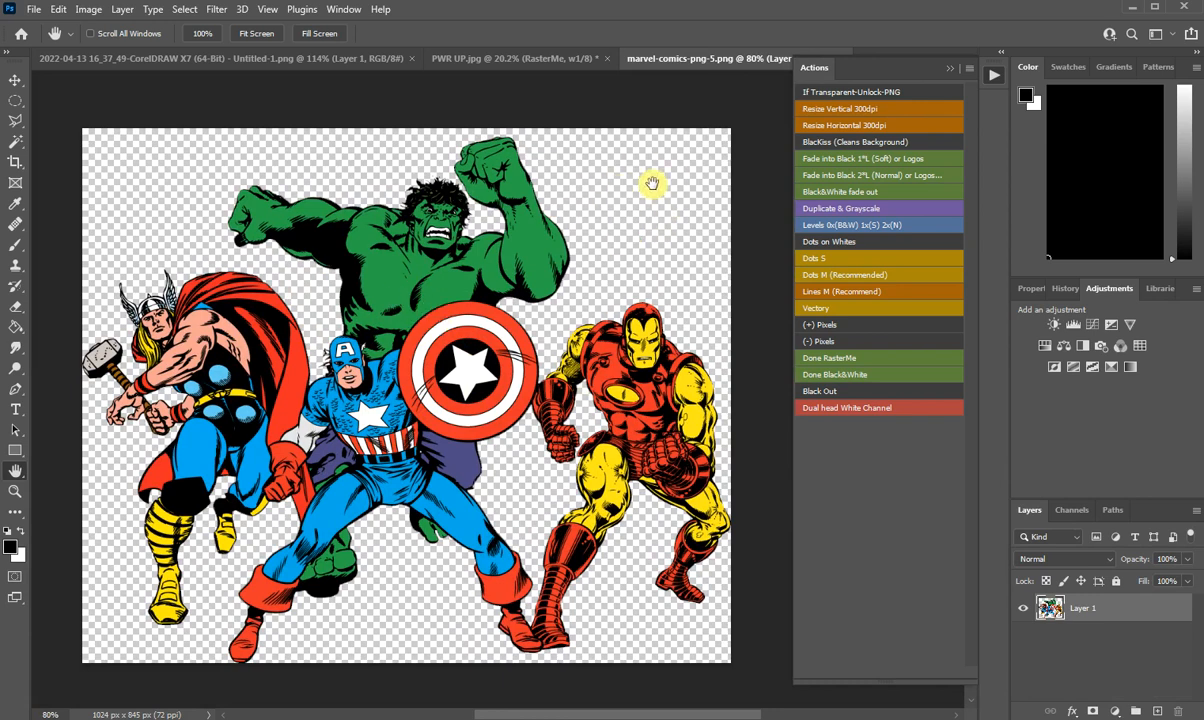
mouse_move(644, 192)
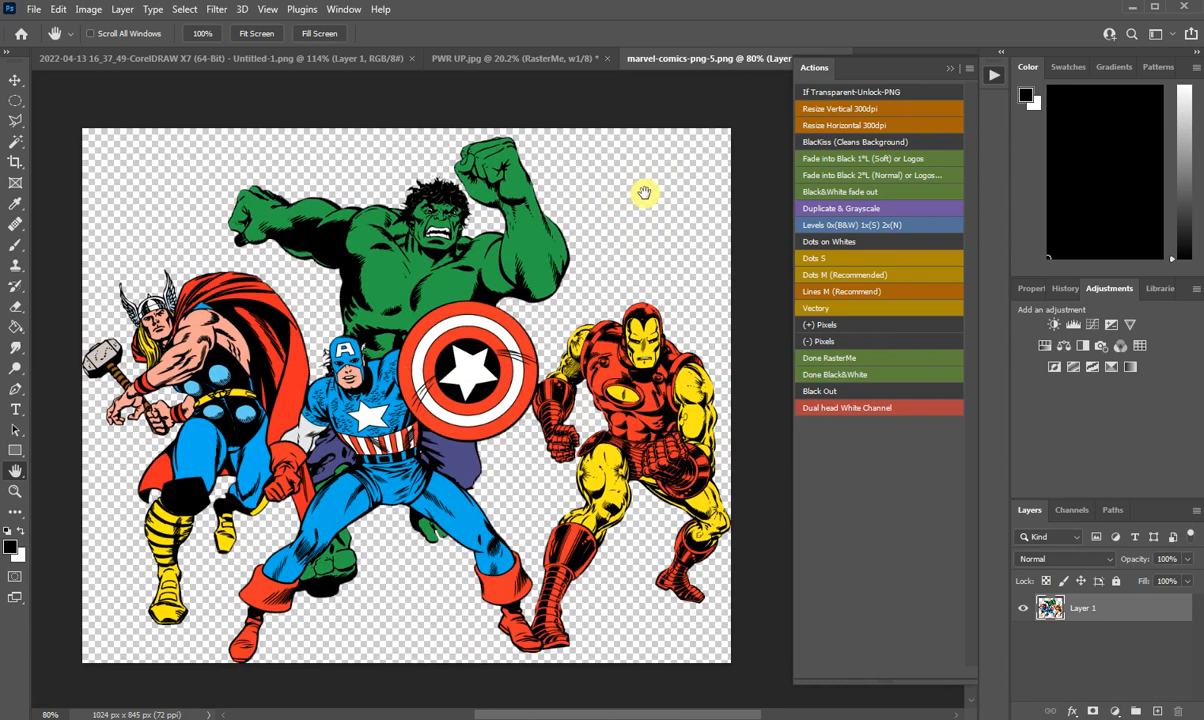
mouse_move(604, 228)
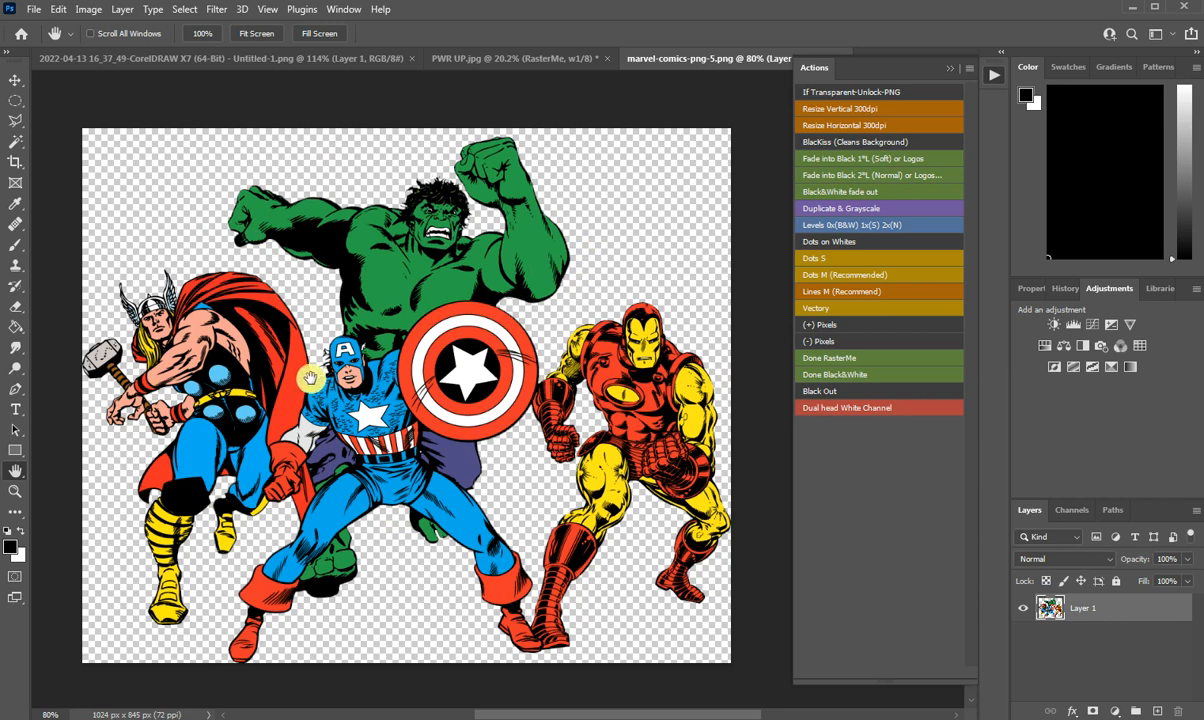
mouse_move(312, 360)
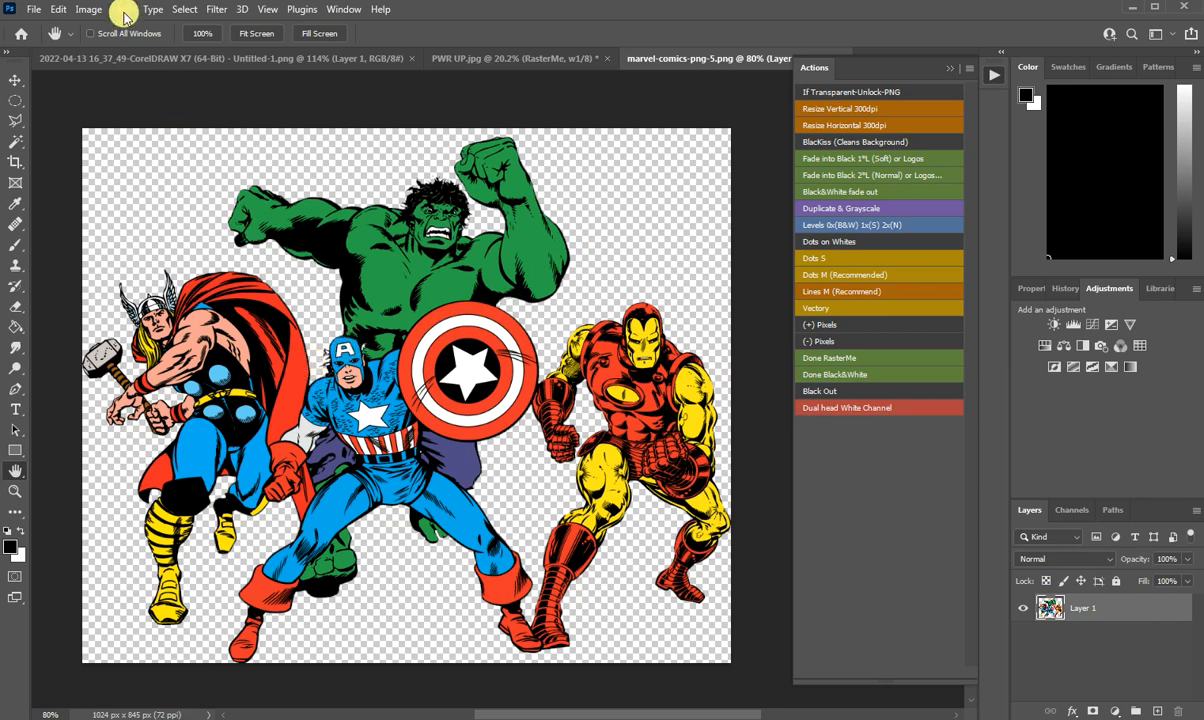
Resize the Marvel image to 30 cm wide at 300 ppi with Nearest Neighbor resampling
left_click(122, 8)
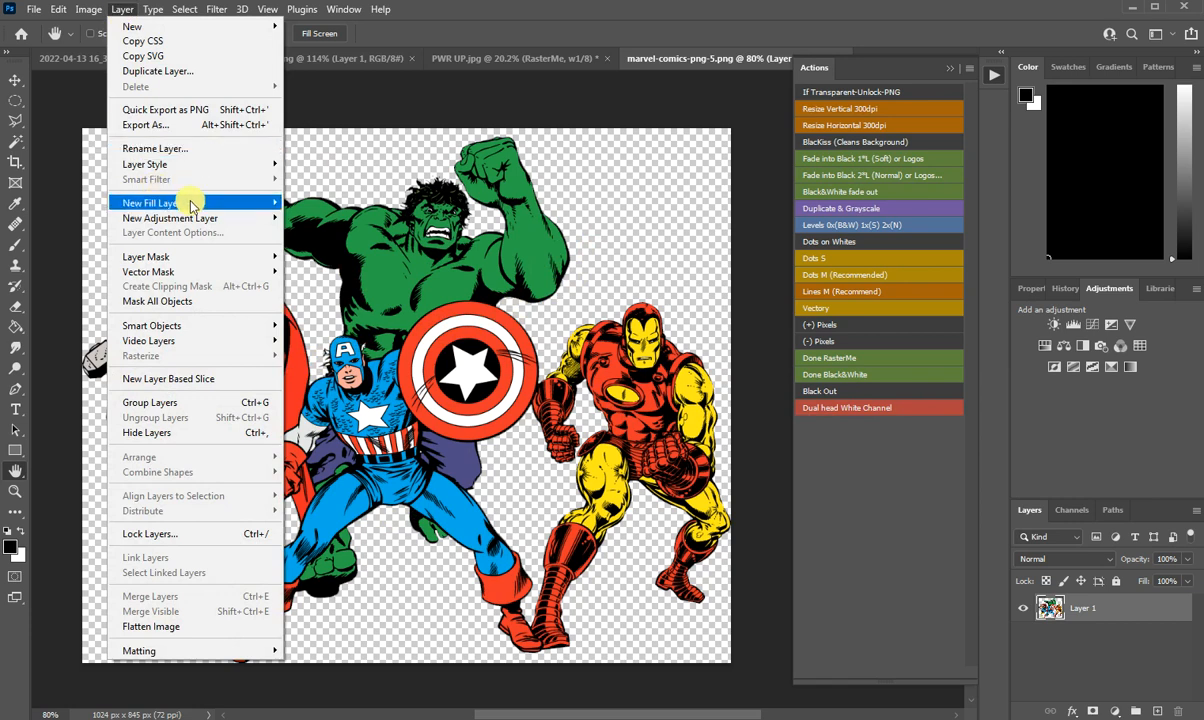
left_click(88, 8)
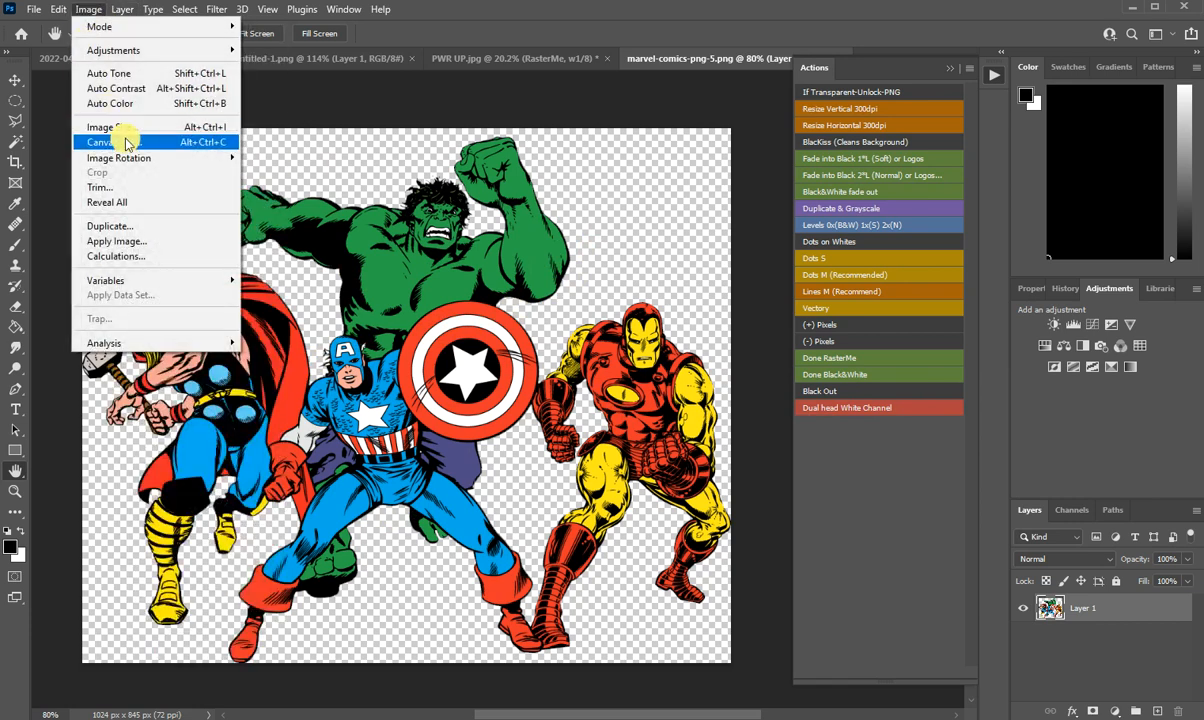
left_click(100, 128)
type("300")
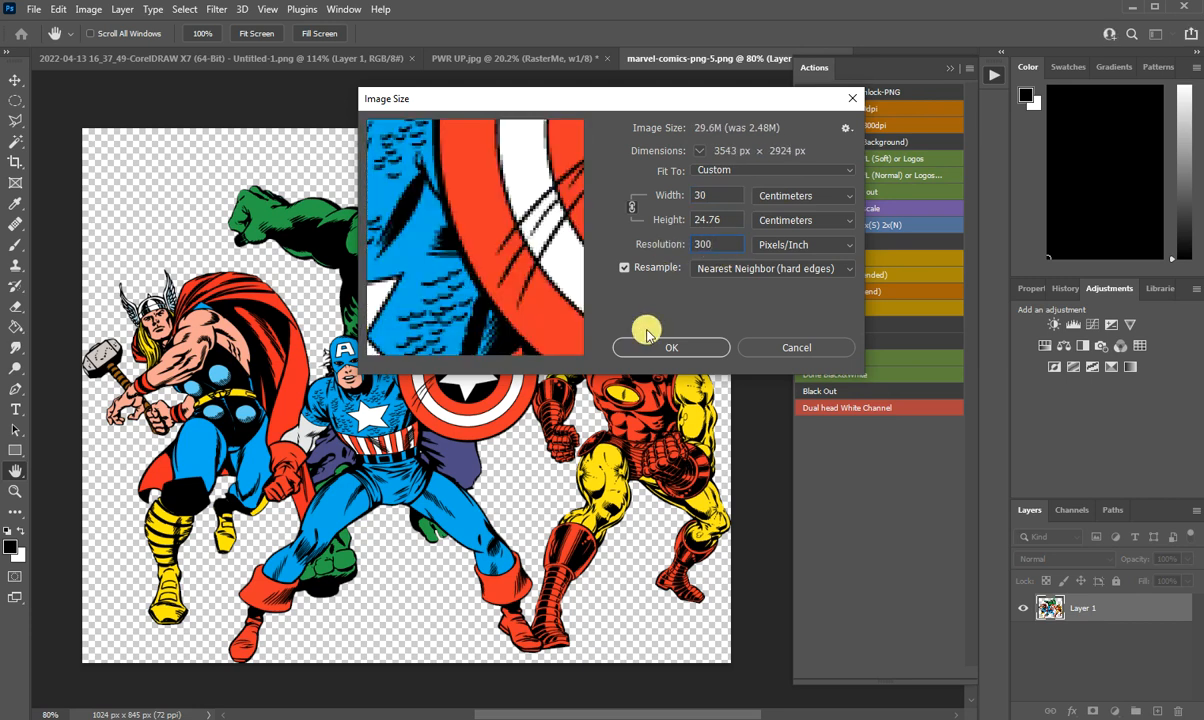
left_click(672, 348)
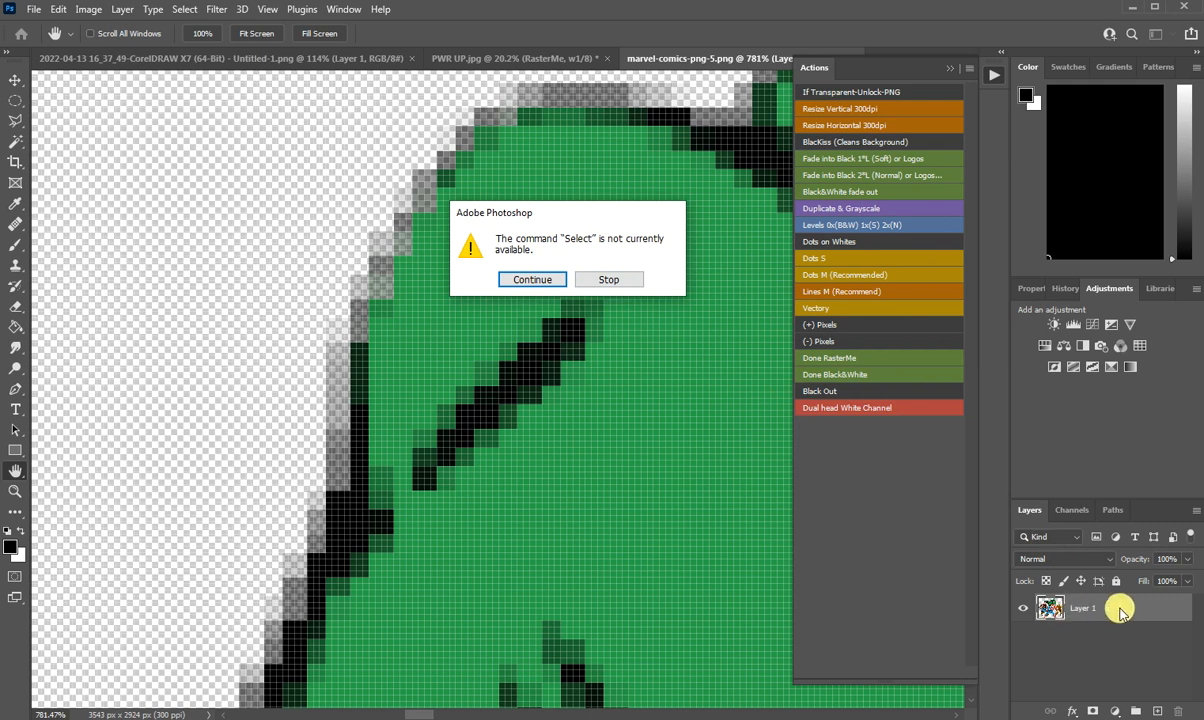
Continue the replayed action past the unavailable Select step on the Marvel image
left_click(532, 280)
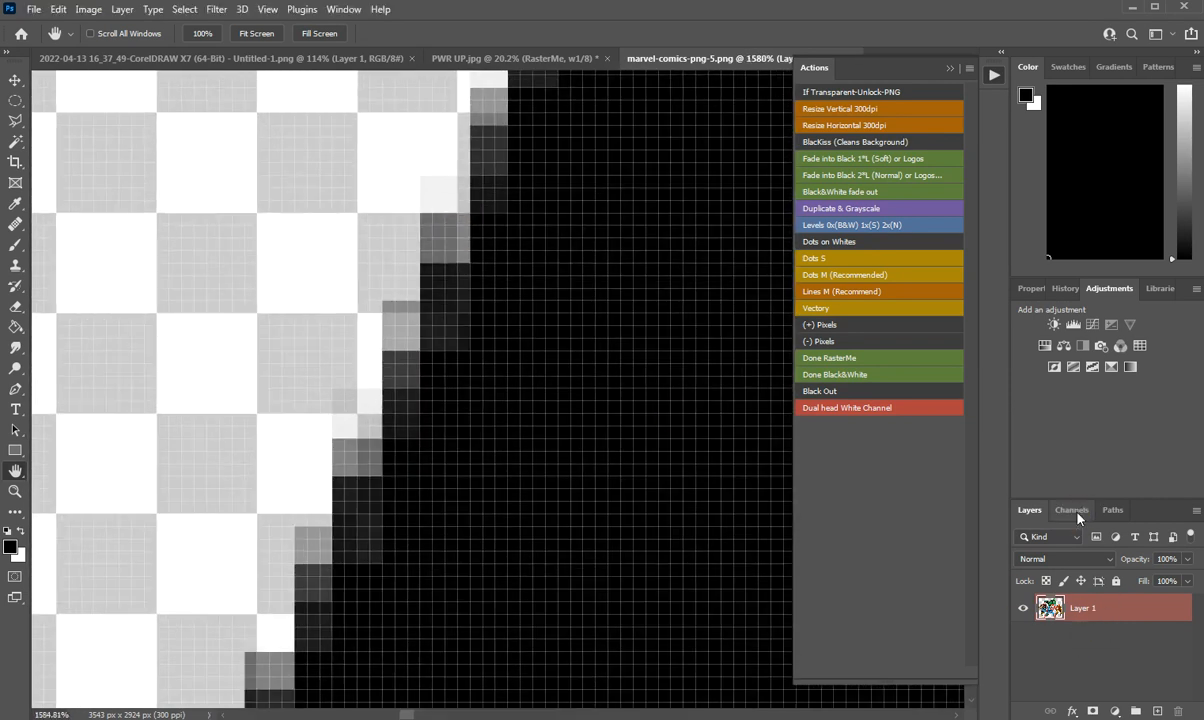
Review the Marvel image's Channels panel, now showing CMYK plus the w1 spot channel
left_click(1072, 510)
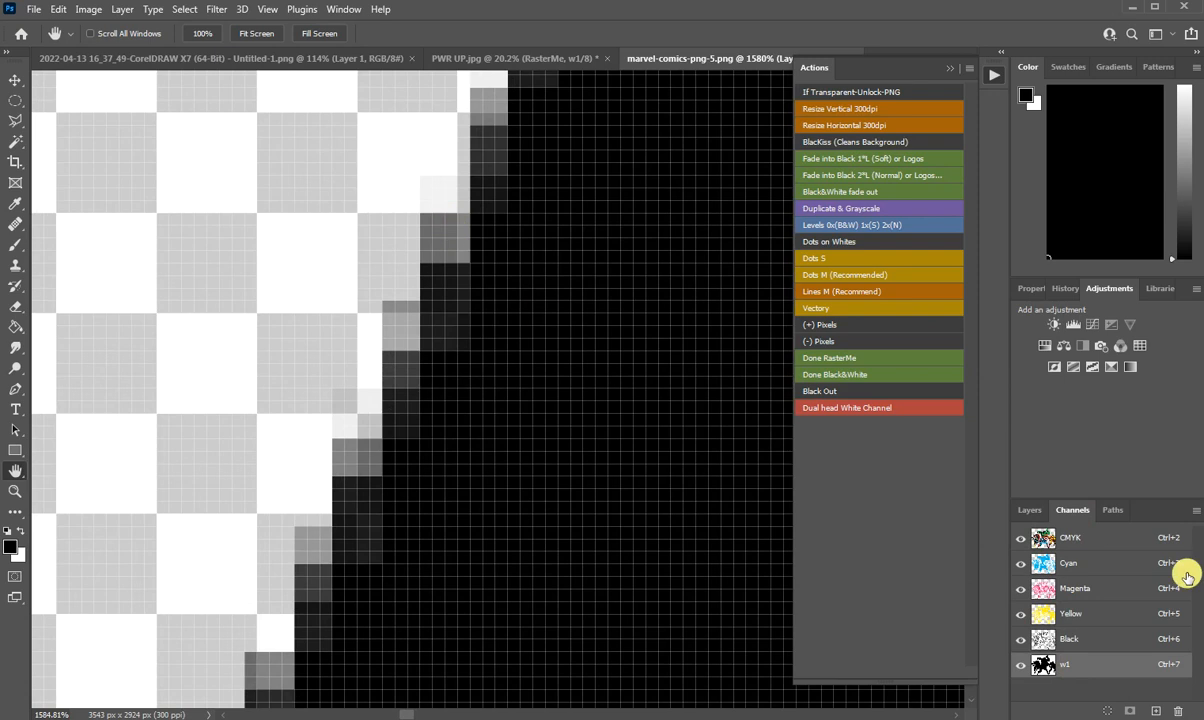
left_click(1028, 510)
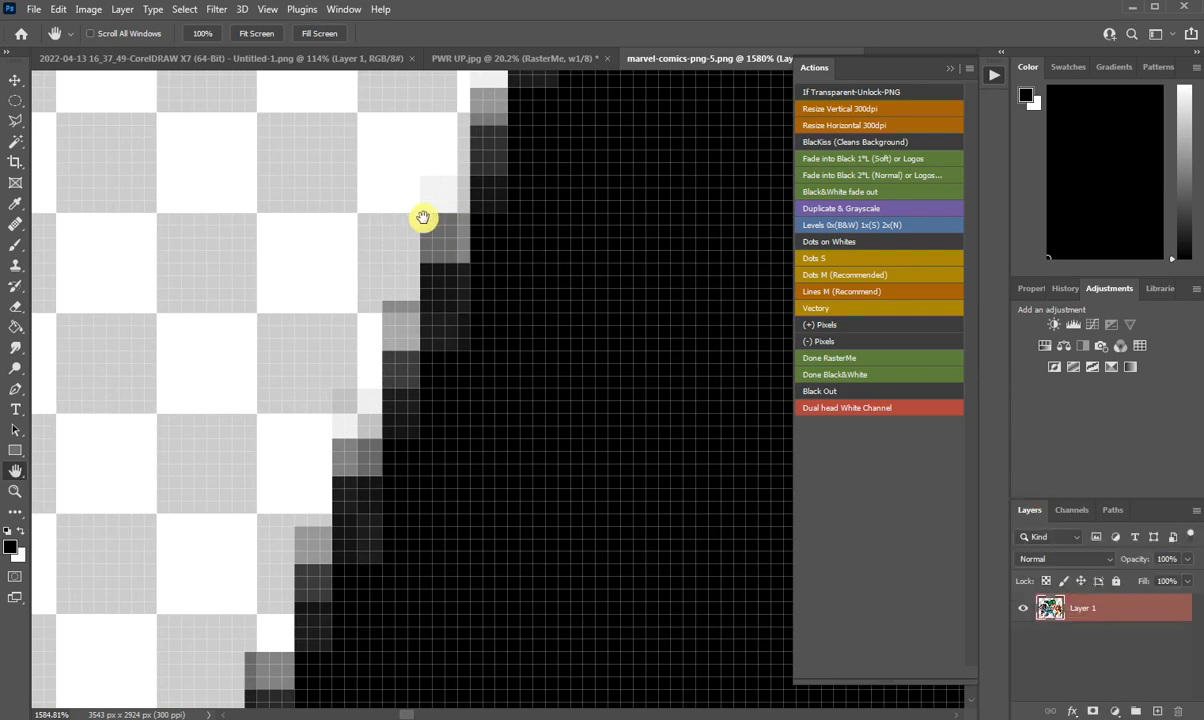
mouse_move(460, 242)
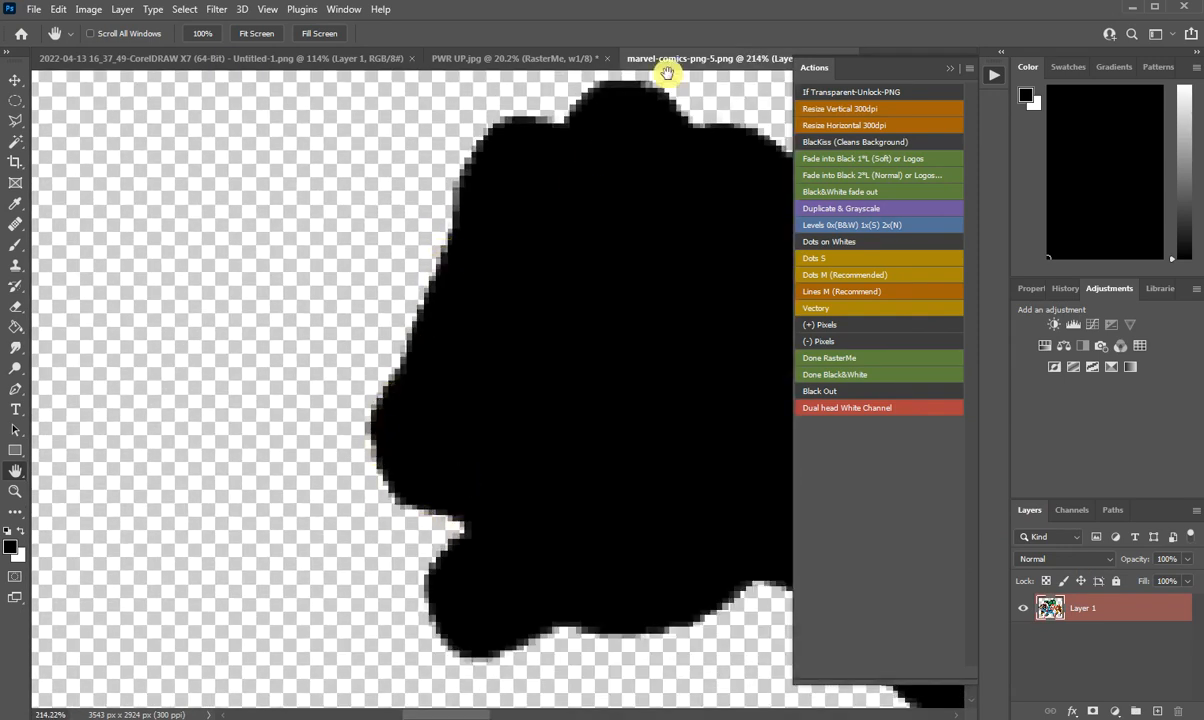
mouse_move(760, 344)
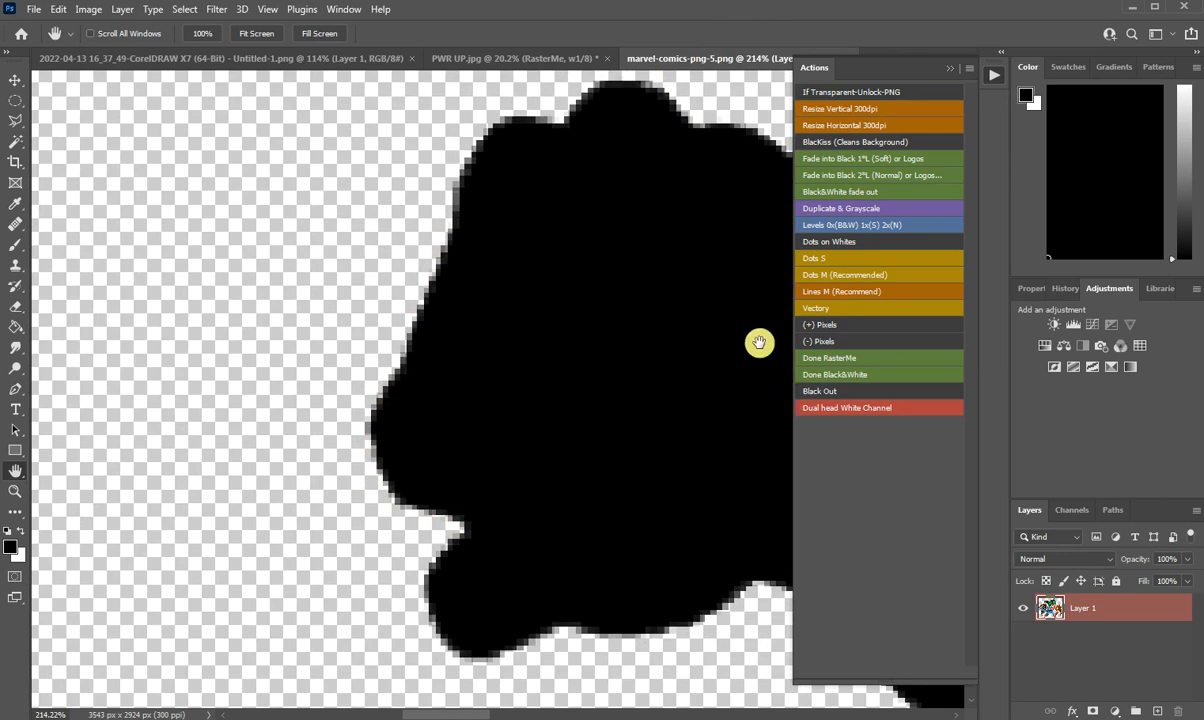
left_click(1072, 510)
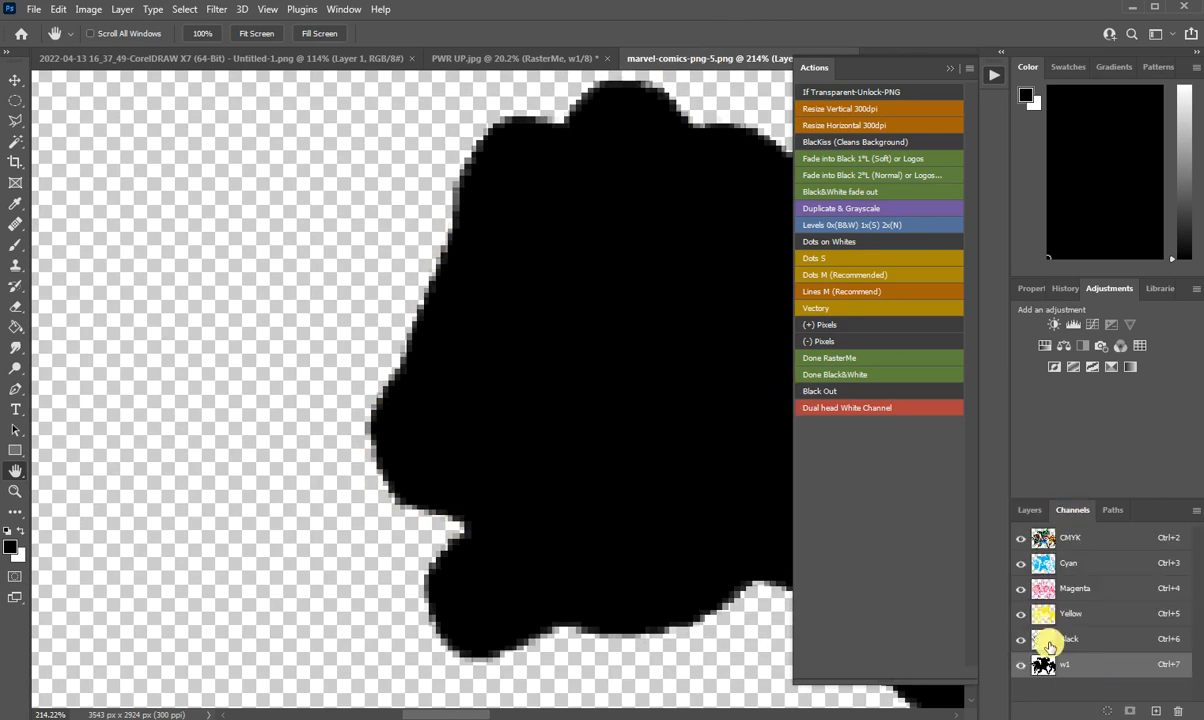